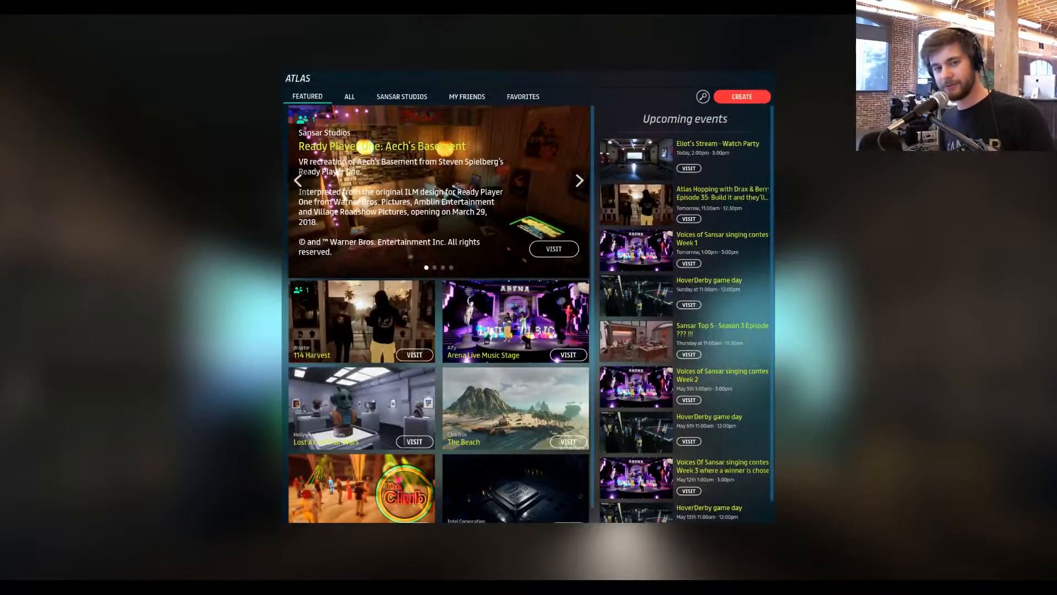
# Step: Browse the featured Atlas experiences, then go to My Experiences via CREATE
pyautogui.click(578, 179)
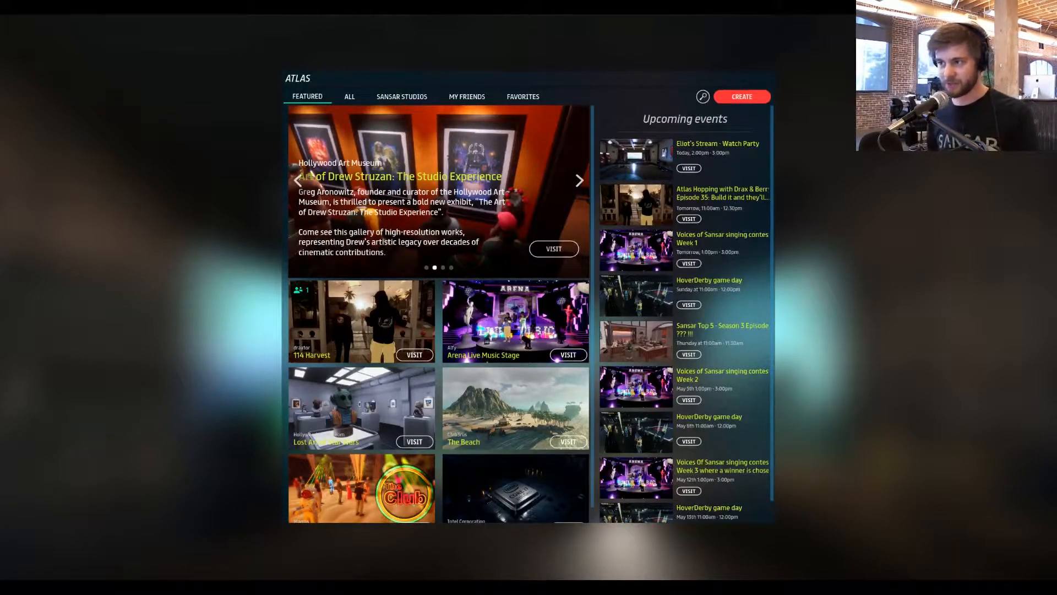
pyautogui.click(578, 179)
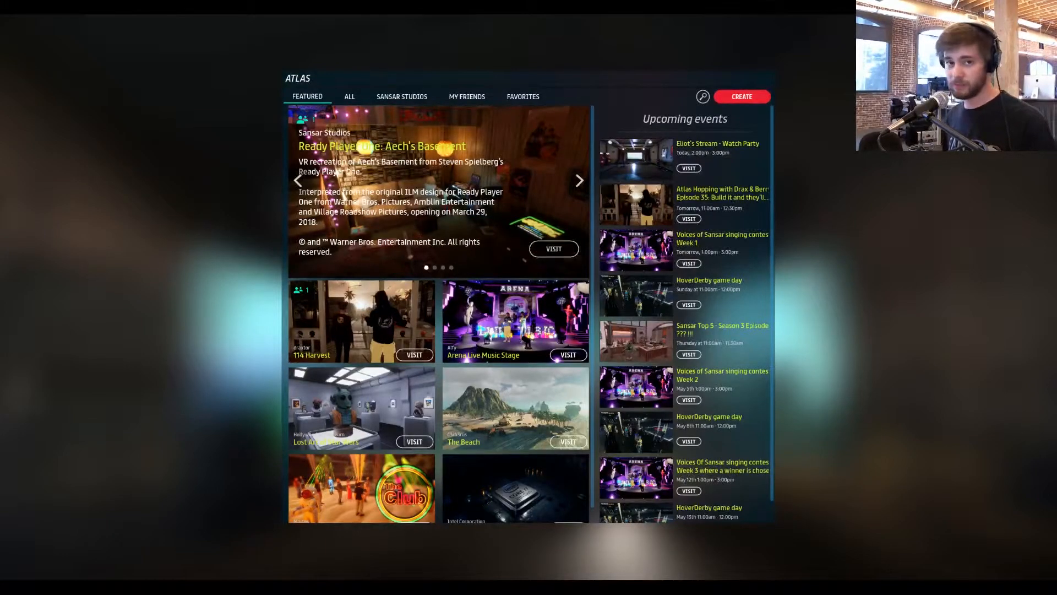
pyautogui.click(741, 97)
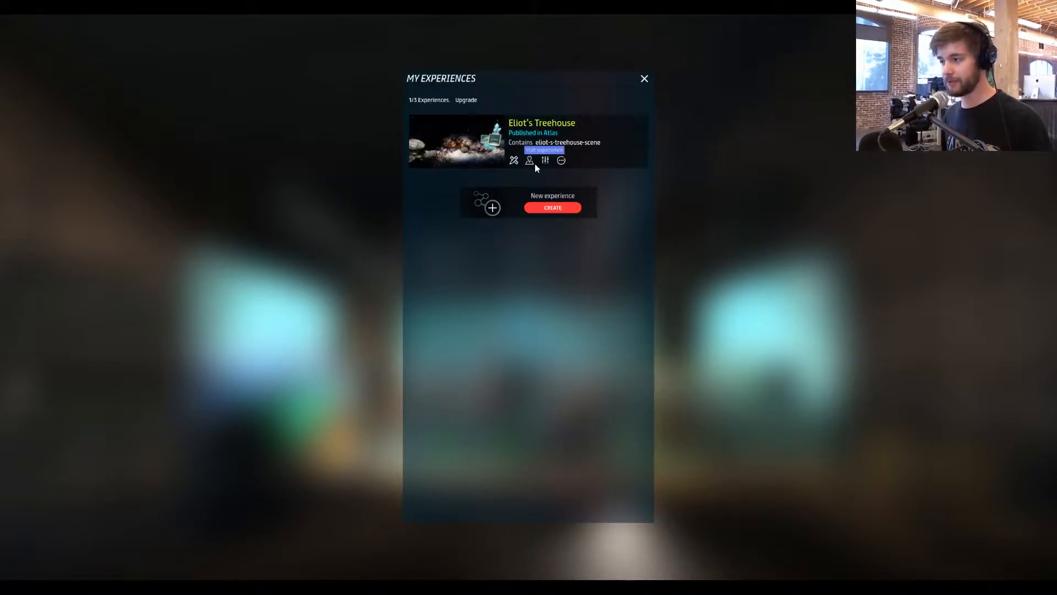
pyautogui.click(543, 150)
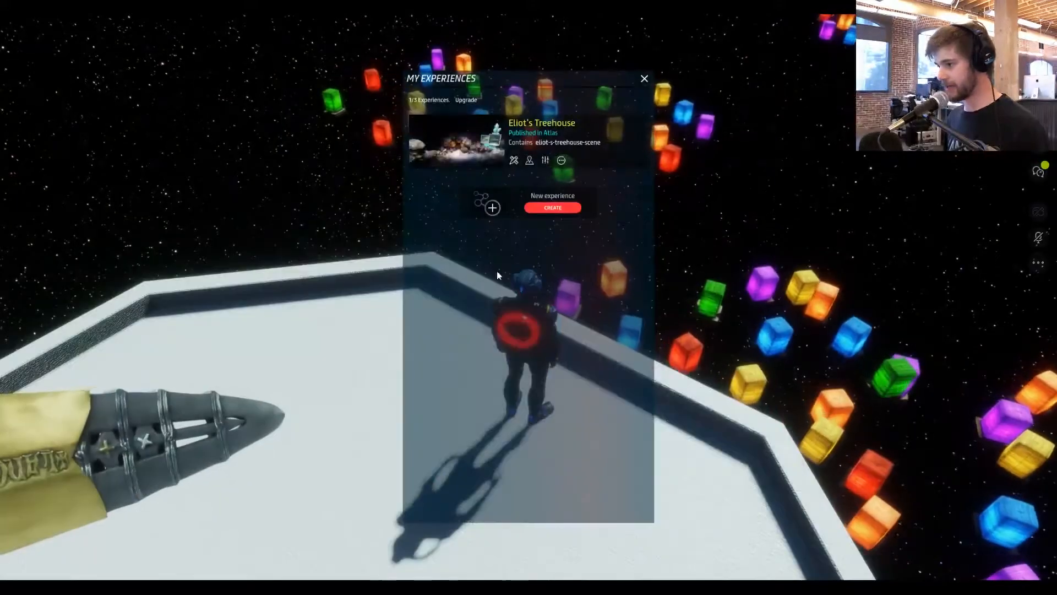
# Step: Create a new experience from the Watch Party Day scene, typing 'Watch' as its name
pyautogui.click(552, 207)
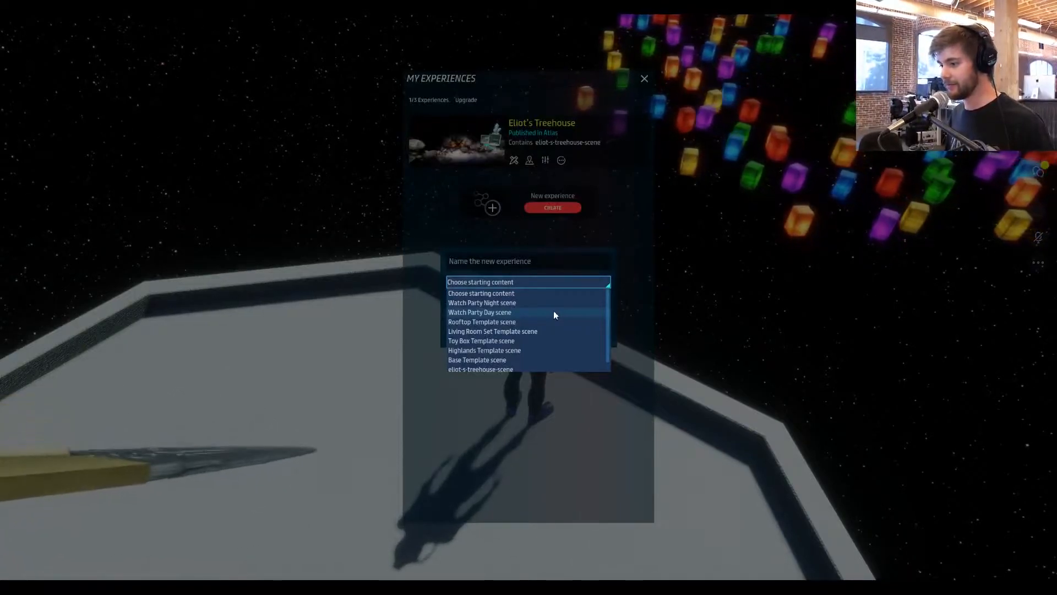
pyautogui.click(479, 312)
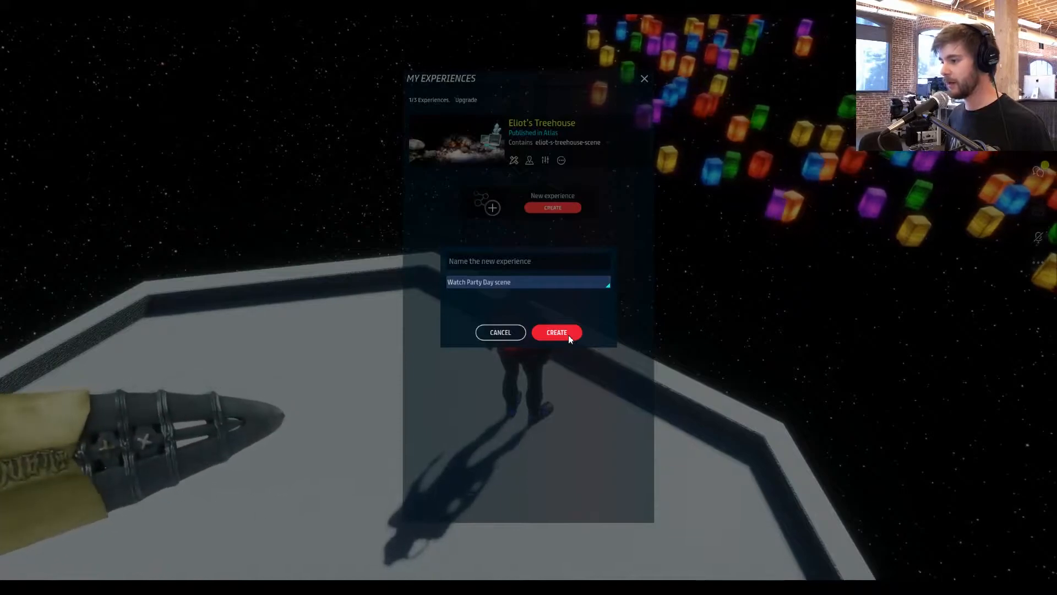
pyautogui.click(556, 331)
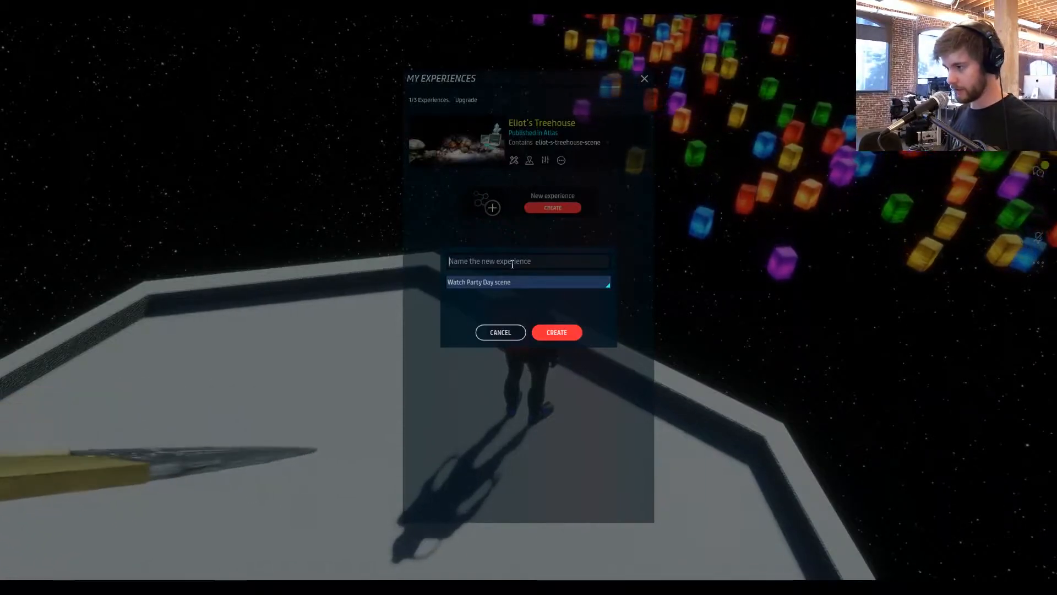
pyautogui.write('Watchius Maximus')
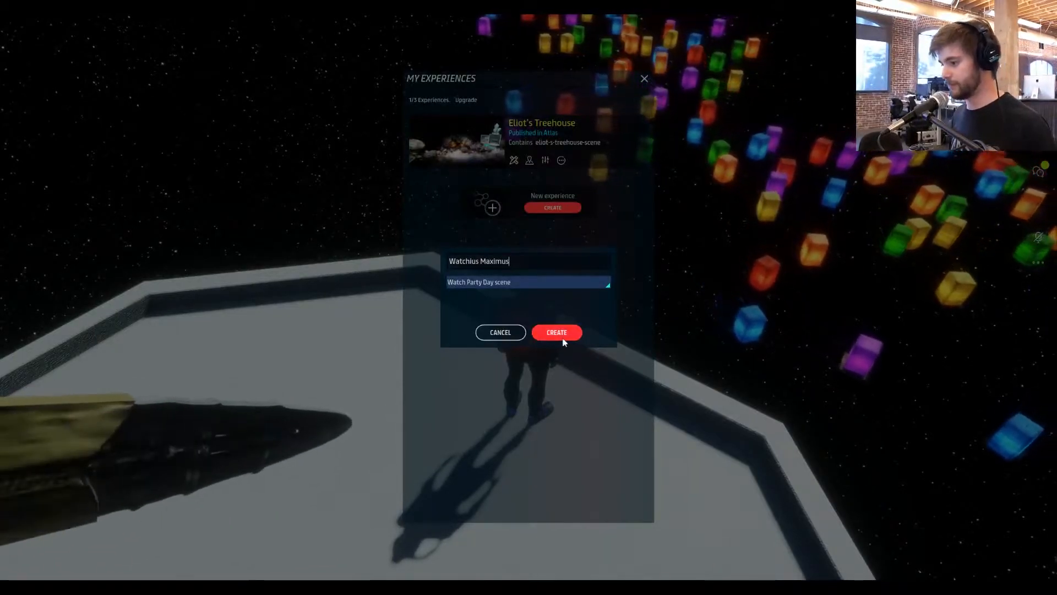
pyautogui.click(556, 331)
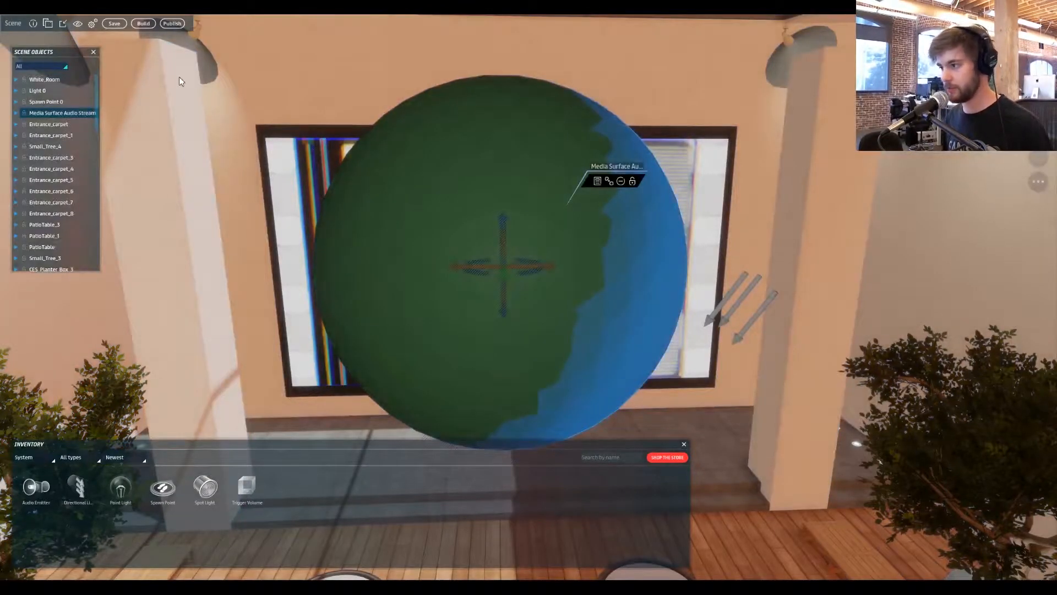
# Step: Show the scene visibility options in the editor toolbar
pyautogui.click(77, 23)
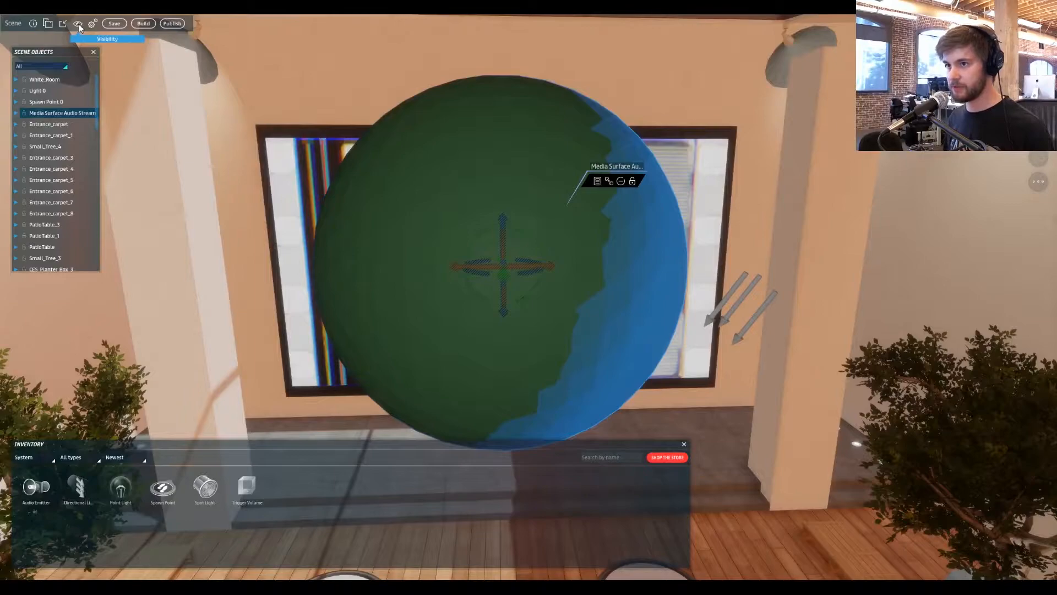
pyautogui.click(77, 23)
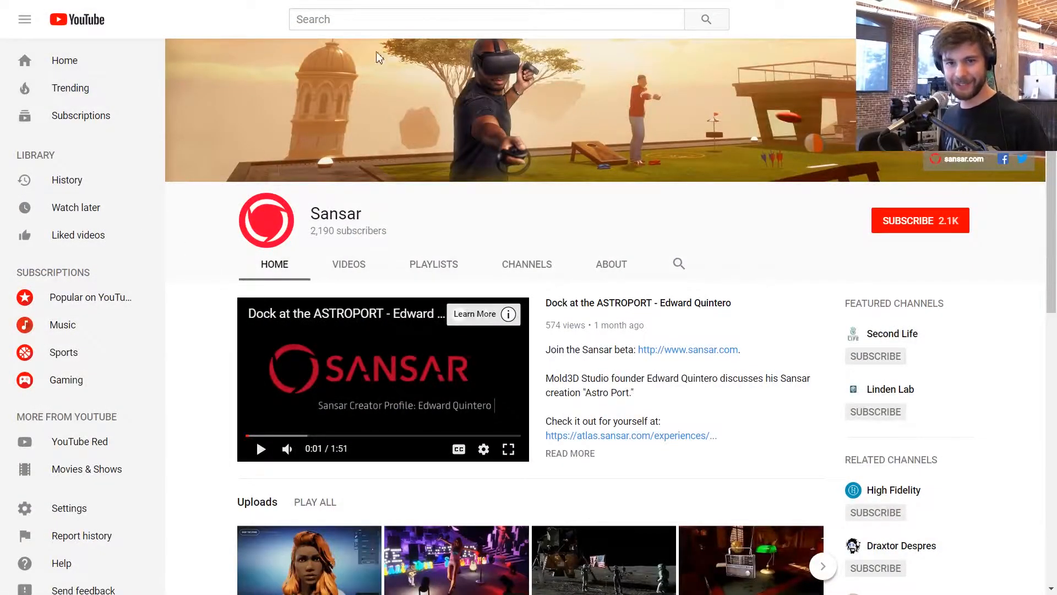
# Step: Find the Getting Started with Sansar upload, view its embed code and copy its short share link
pyautogui.scroll(-3)
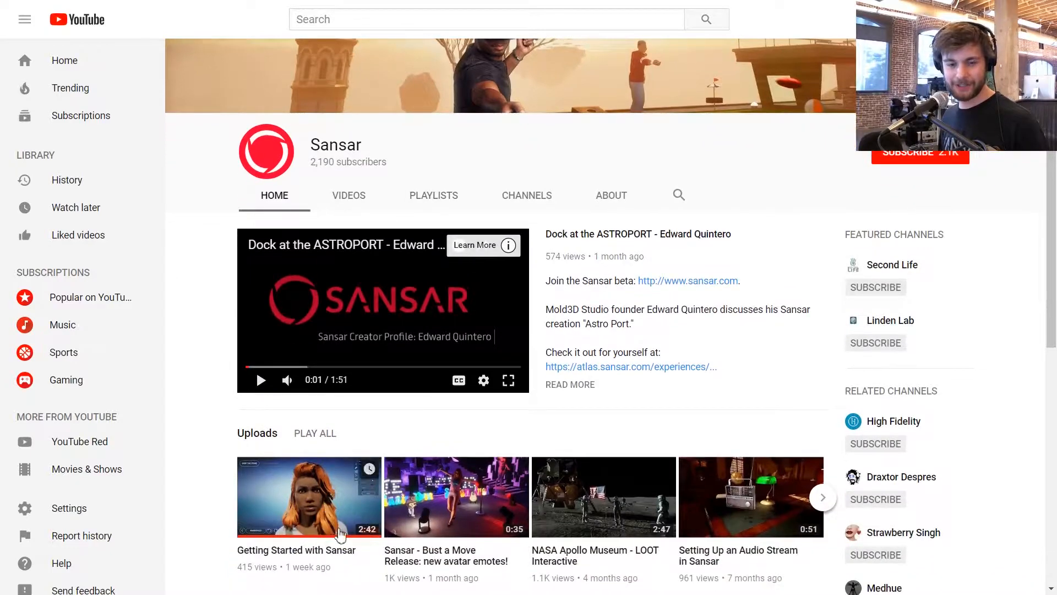
pyautogui.click(308, 496)
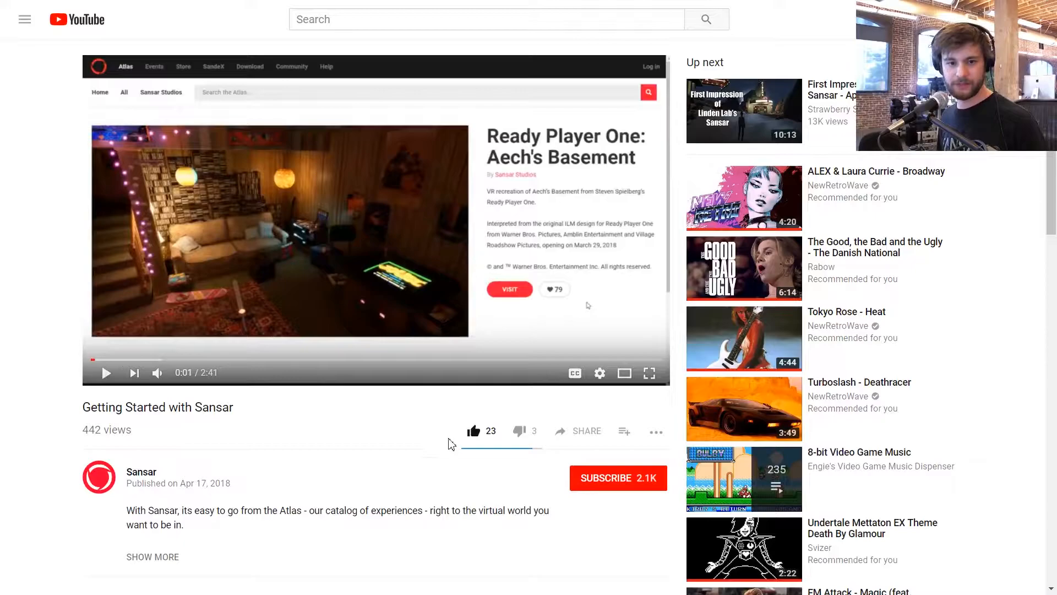
pyautogui.click(577, 431)
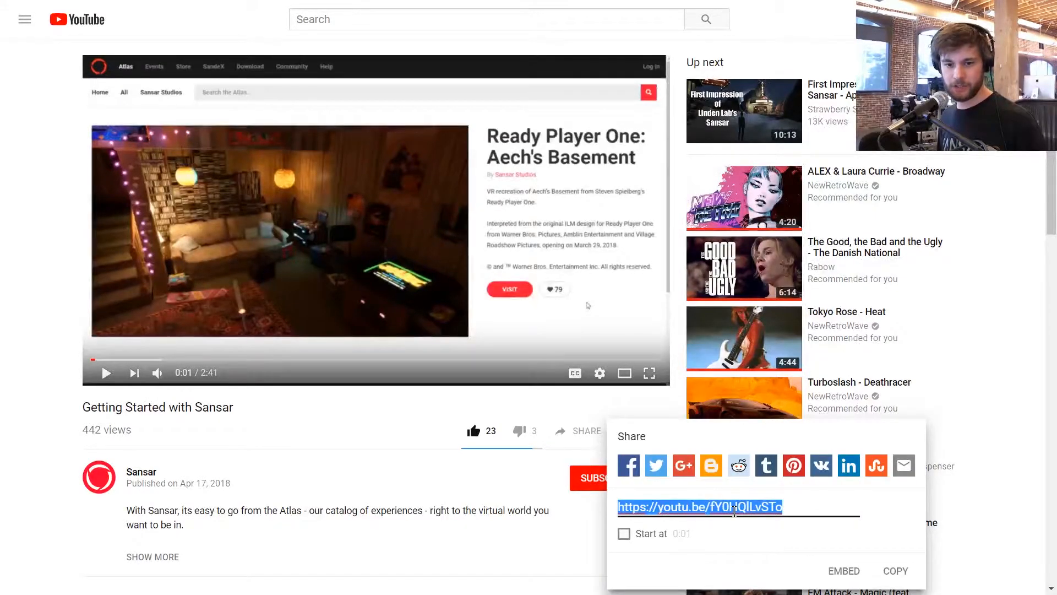
pyautogui.click(844, 570)
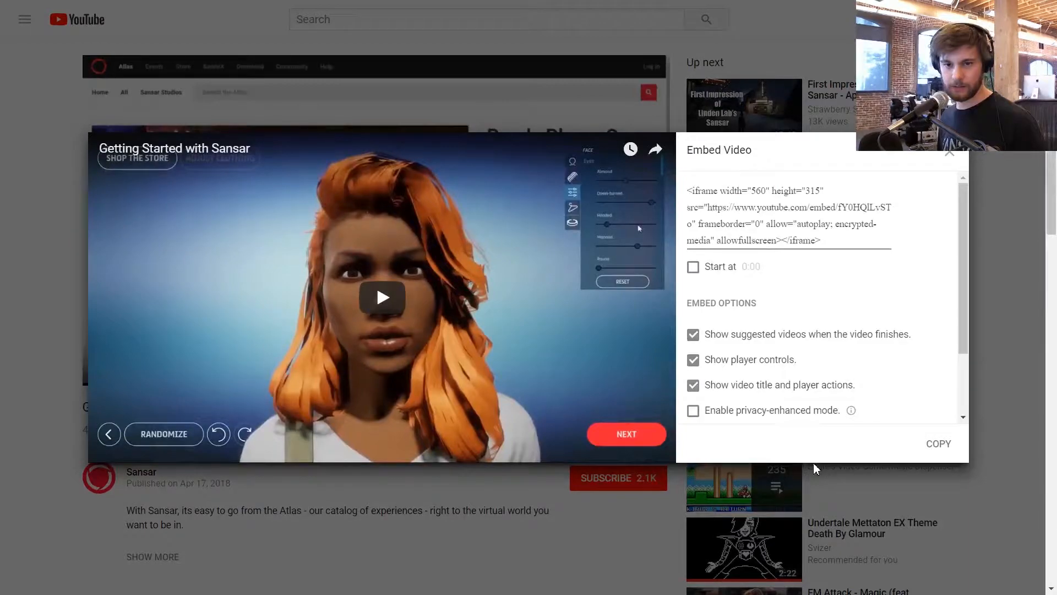
pyautogui.scroll(-3)
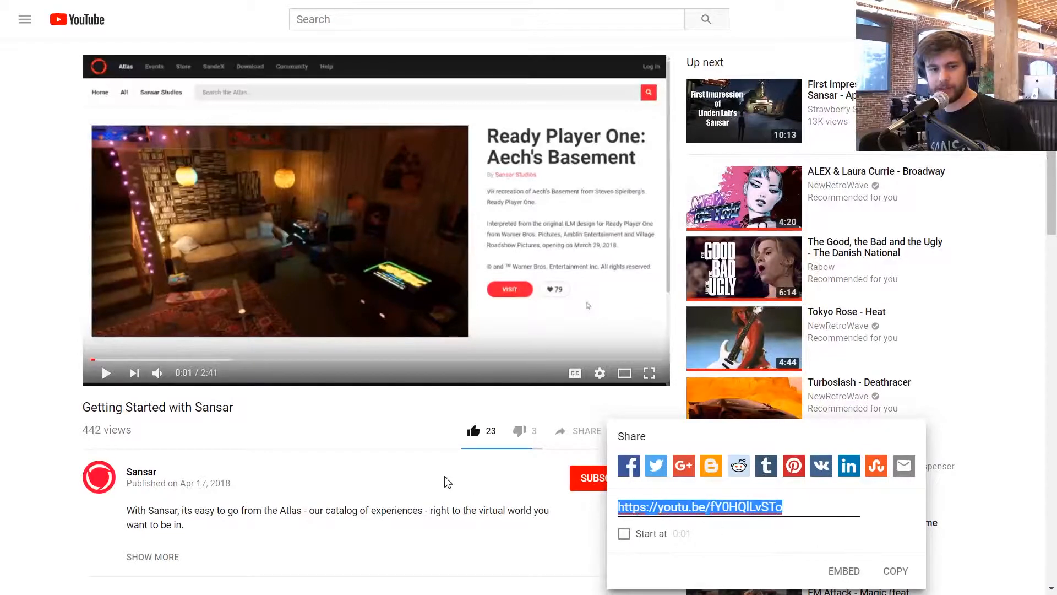
pyautogui.click(393, 444)
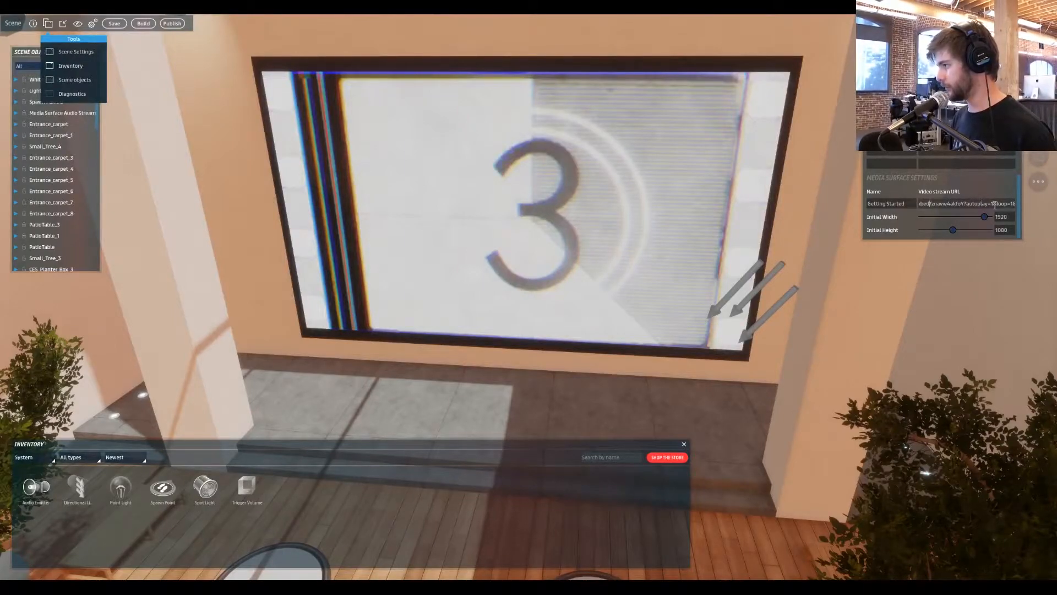
# Step: Set the video stream URL to '/embed/znavvw4akfoY?autoplay=1&loop'
pyautogui.click(965, 202)
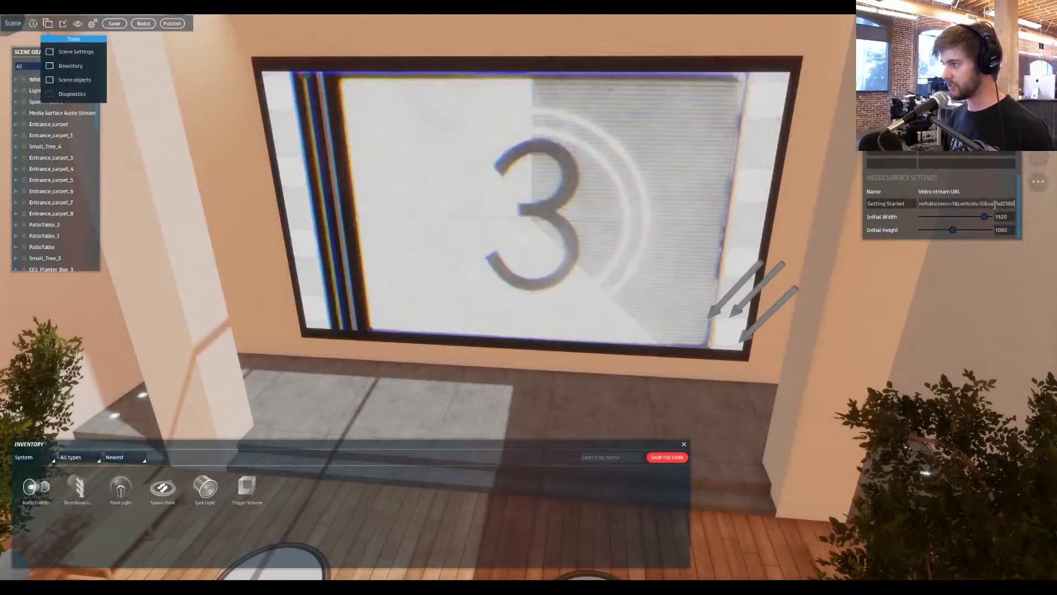
pyautogui.write('/embed/znavvw4akfoY?autoplay=1&loop')
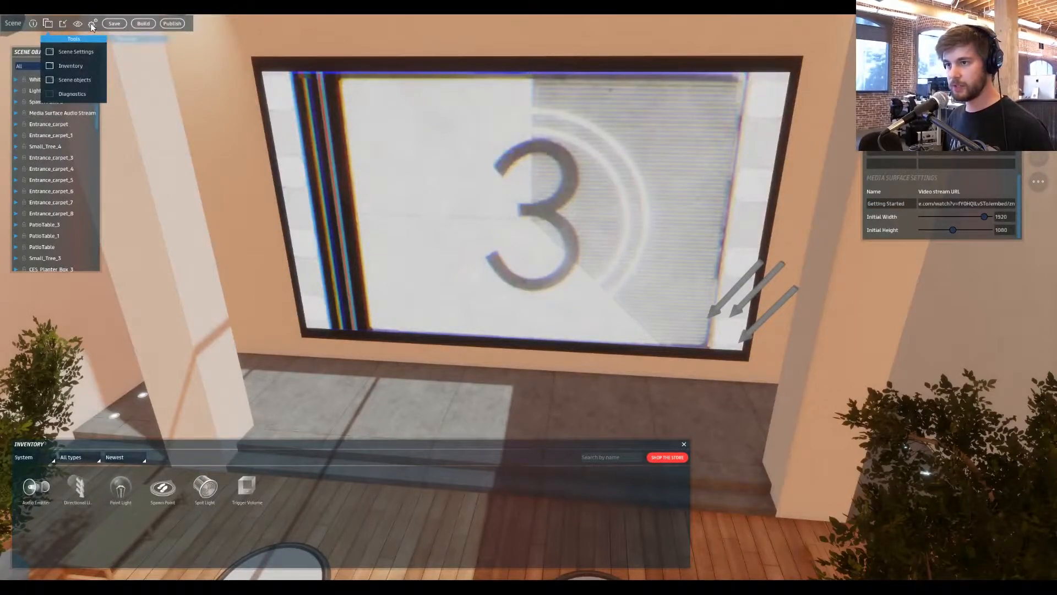
pyautogui.click(93, 23)
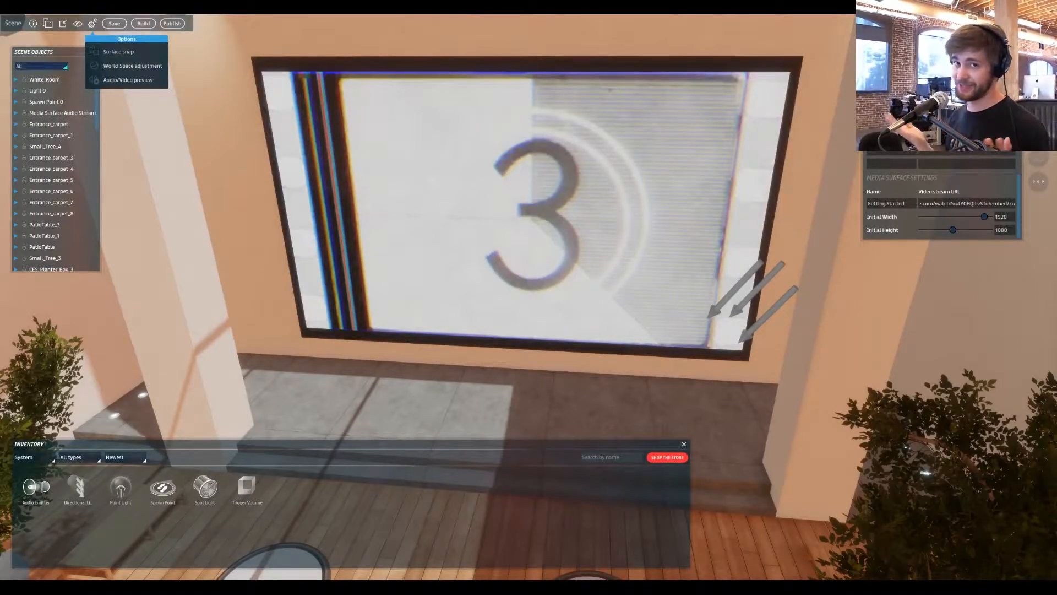
pyautogui.click(47, 24)
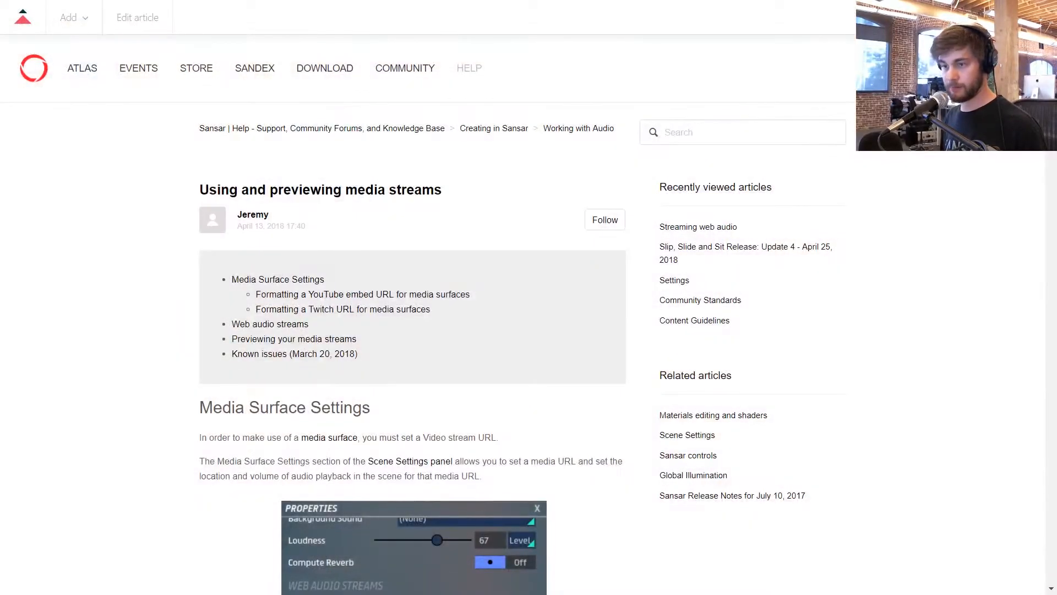
# Step: Read down to the 'Formatting a YouTube embed URL' section, then return to the YouTube video
pyautogui.scroll(-3)
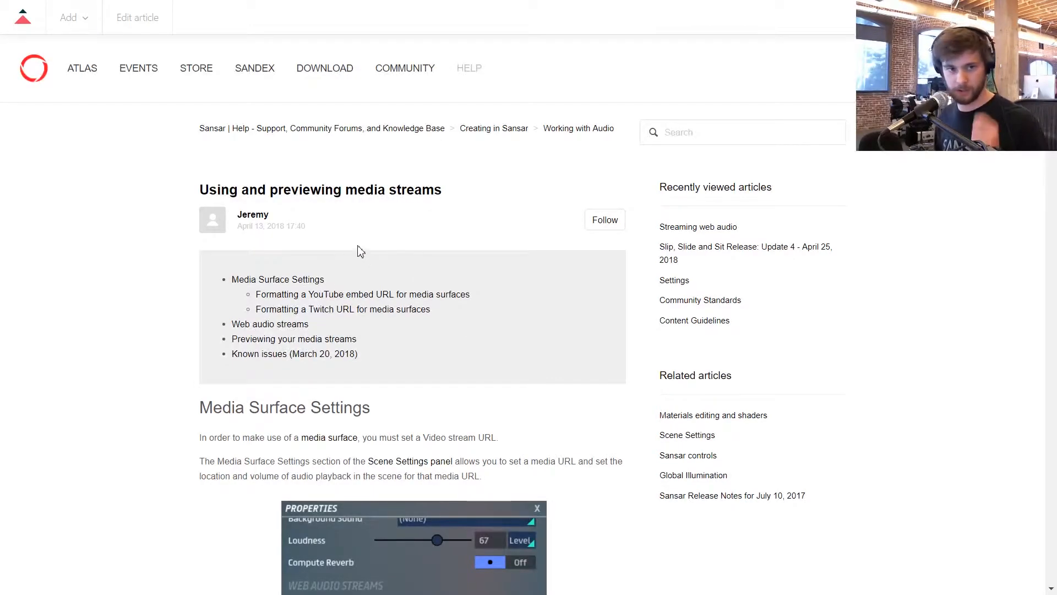
pyautogui.scroll(-3)
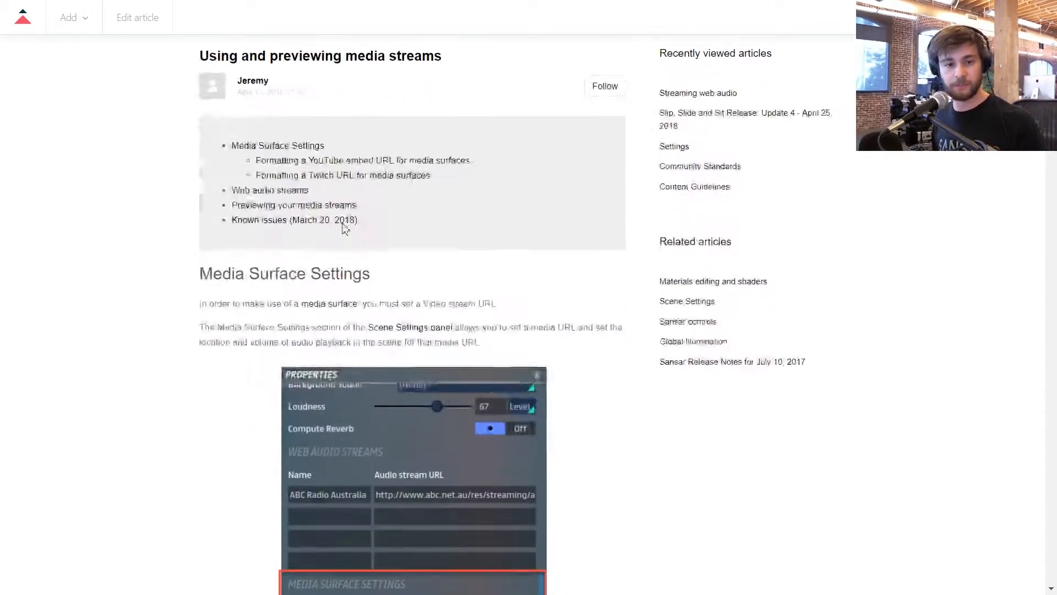
pyautogui.scroll(-3)
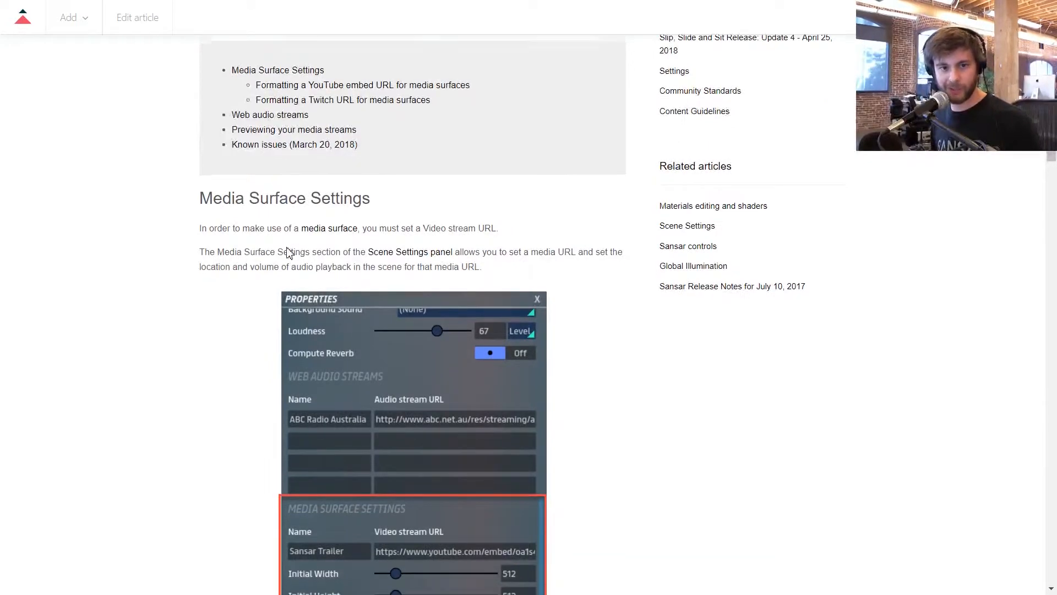
pyautogui.scroll(-3)
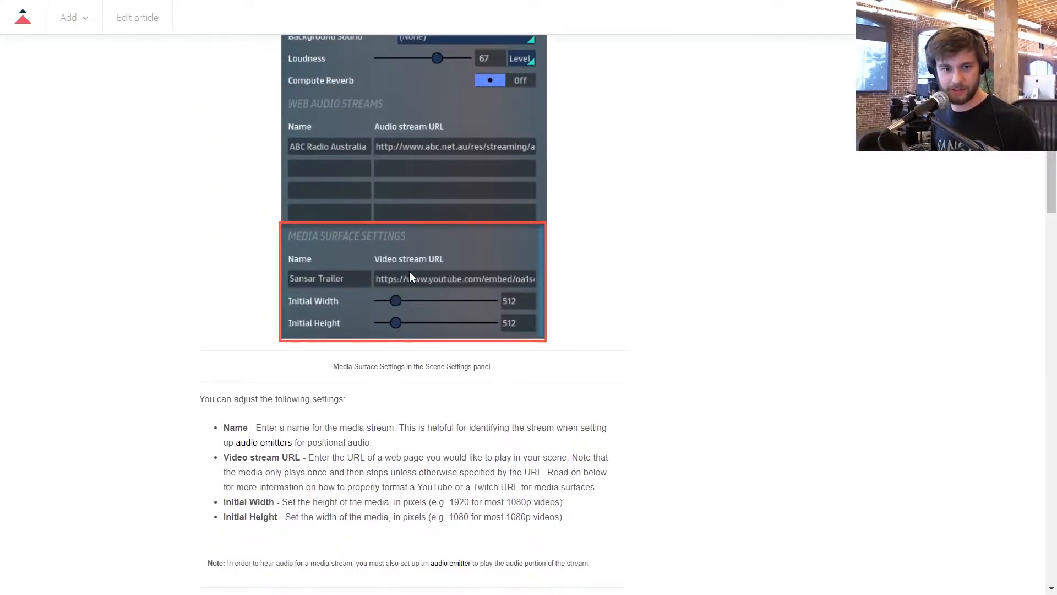
pyautogui.scroll(-3)
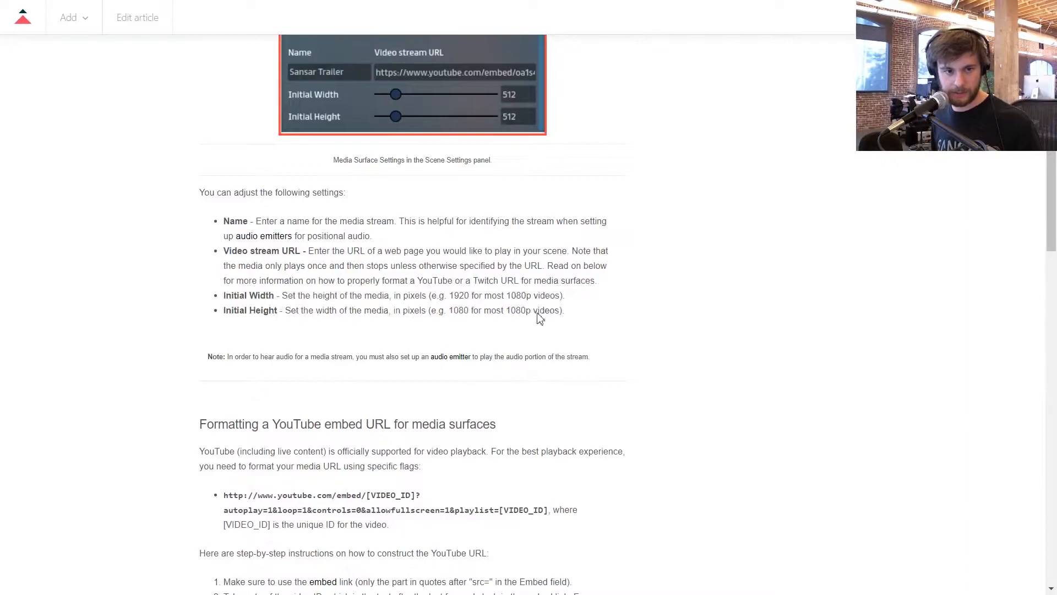
pyautogui.scroll(-3)
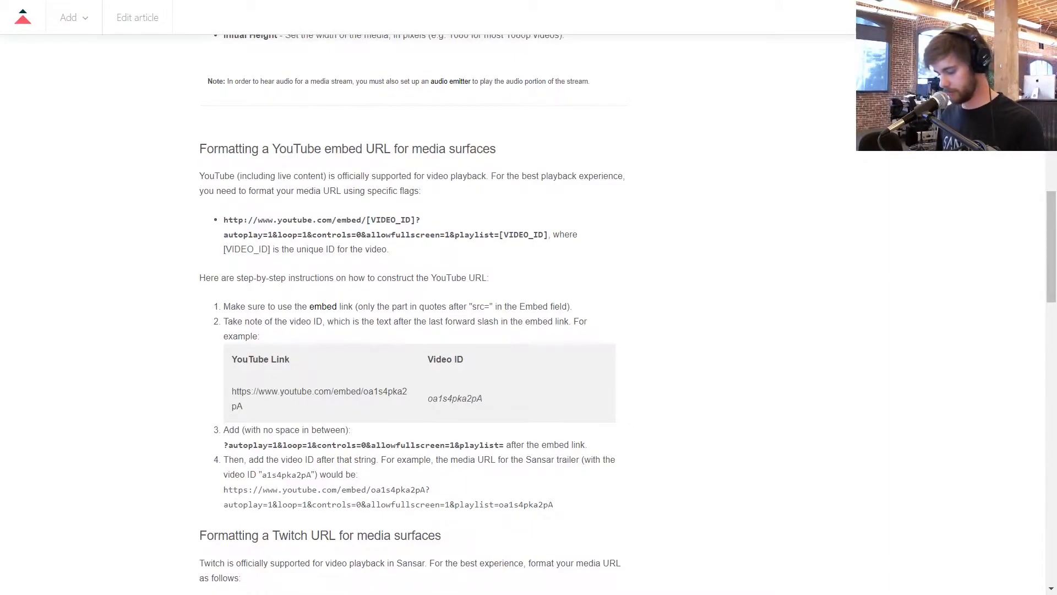
pyautogui.click(468, 14)
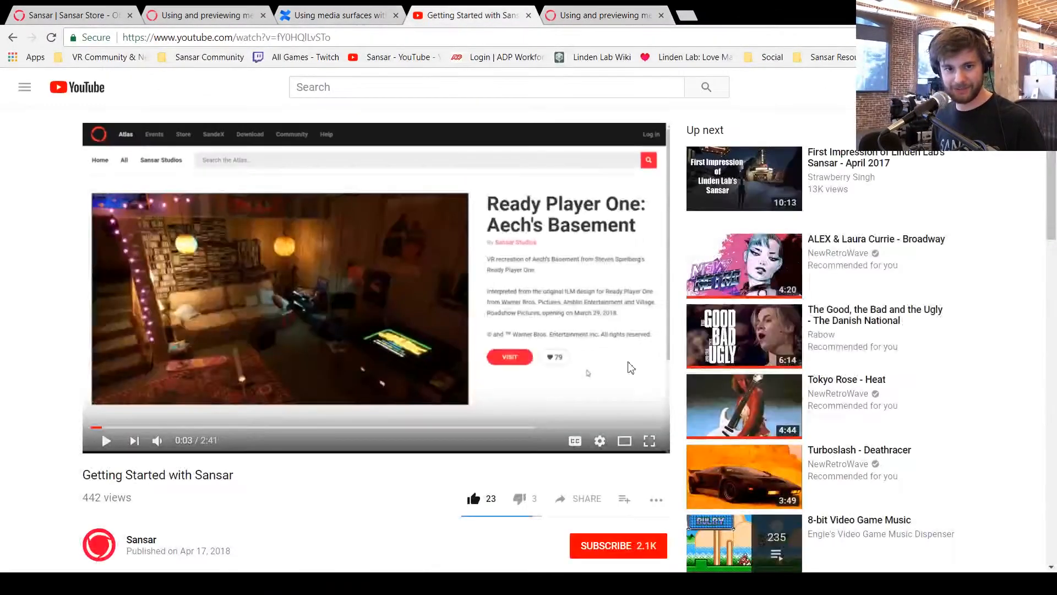
# Step: Copy the short share link from the video's Share dialog
pyautogui.click(578, 497)
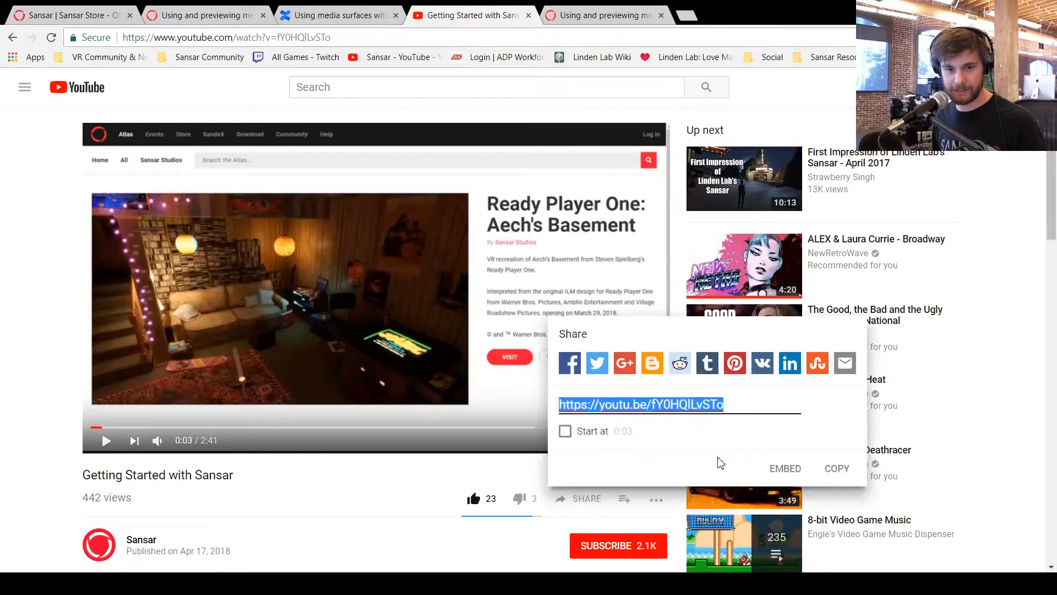
pyautogui.click(764, 399)
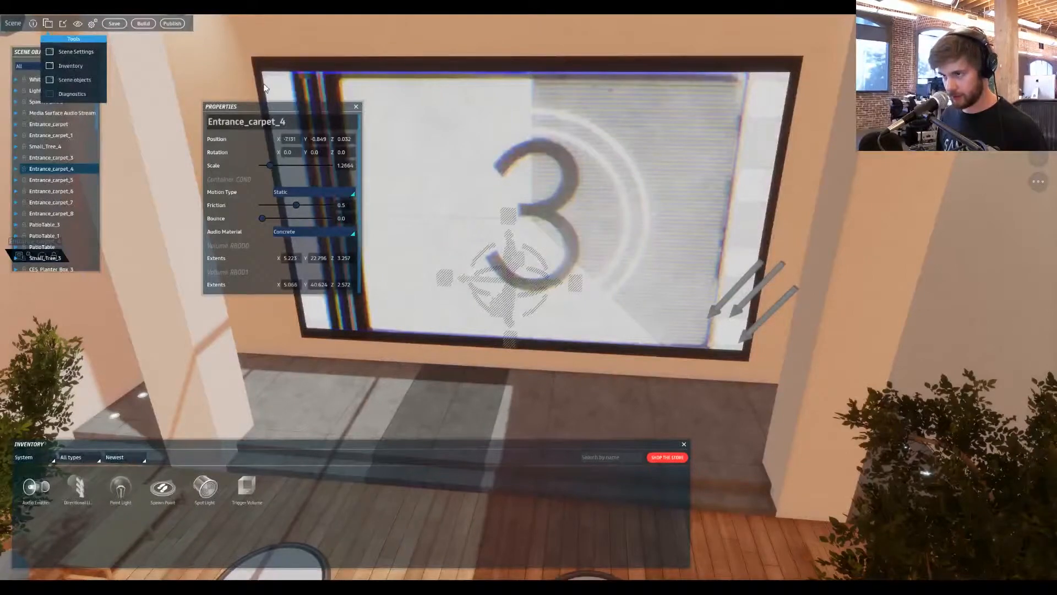
# Step: Enter Scene Settings and confirm the 'Getting Started' media surface at 1920 by 1080
pyautogui.click(356, 106)
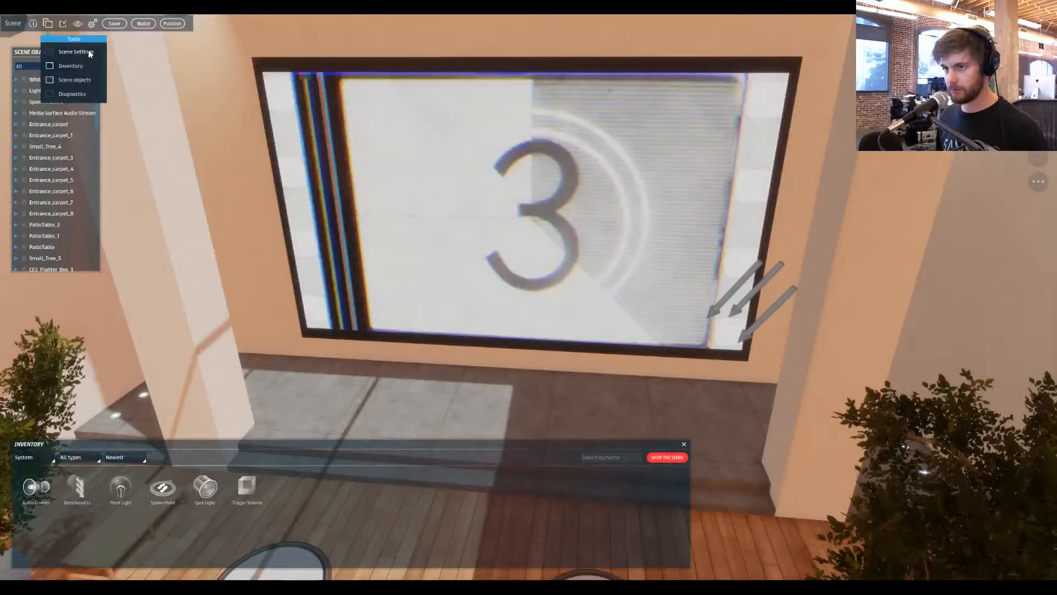
pyautogui.click(76, 52)
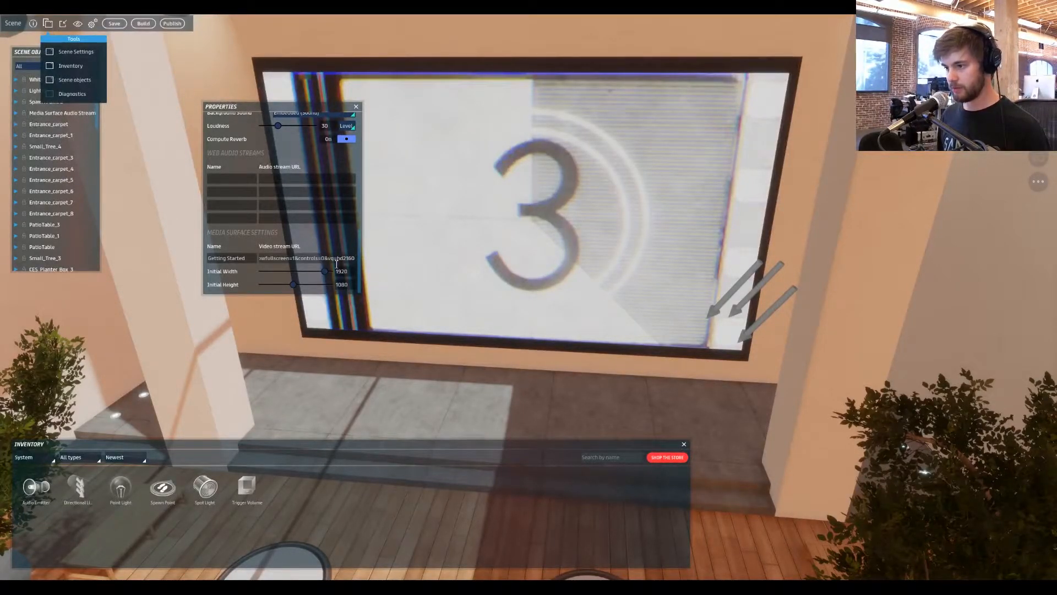
pyautogui.click(52, 201)
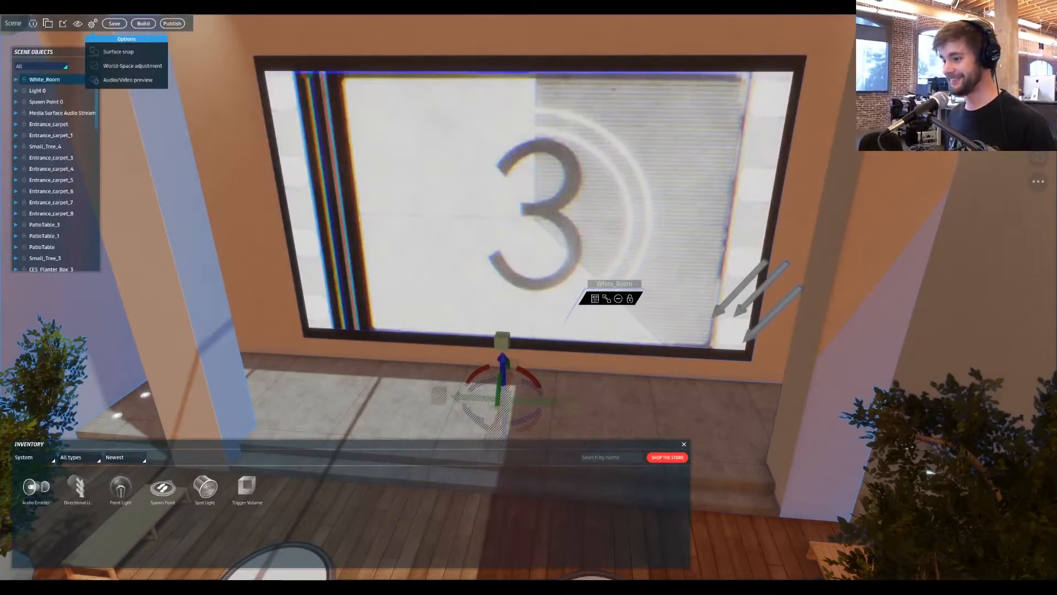
# Step: Enable Audio/Video preview from the Options menu
pyautogui.click(51, 158)
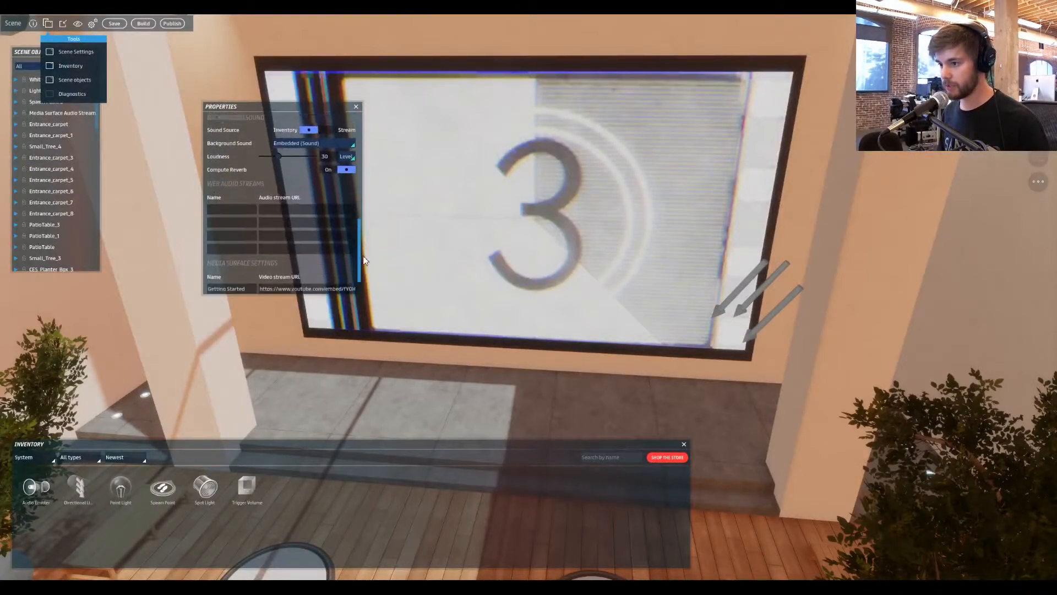
# Step: Scroll Scene Settings down to the Media Surface URL
pyautogui.scroll(-3)
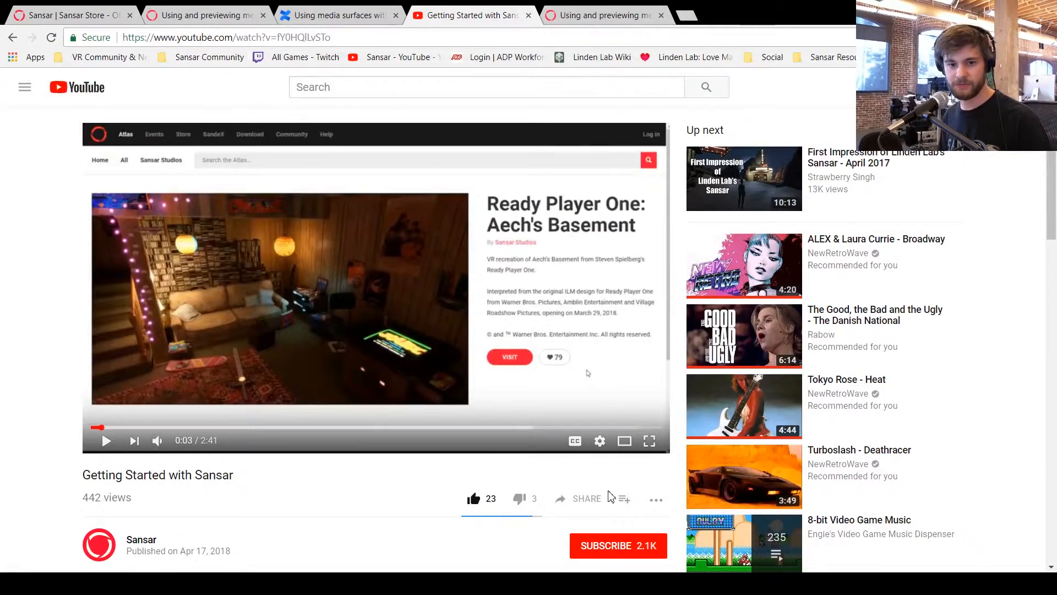
# Step: Open Twitch's All Games directory from the bookmarks bar
pyautogui.click(578, 499)
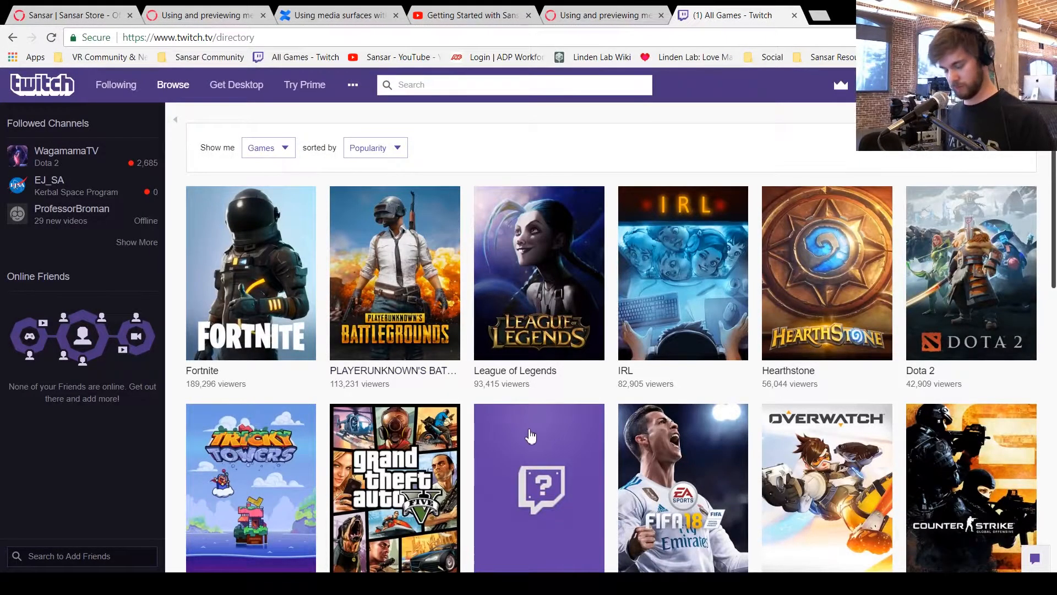
pyautogui.moveTo(951, 315)
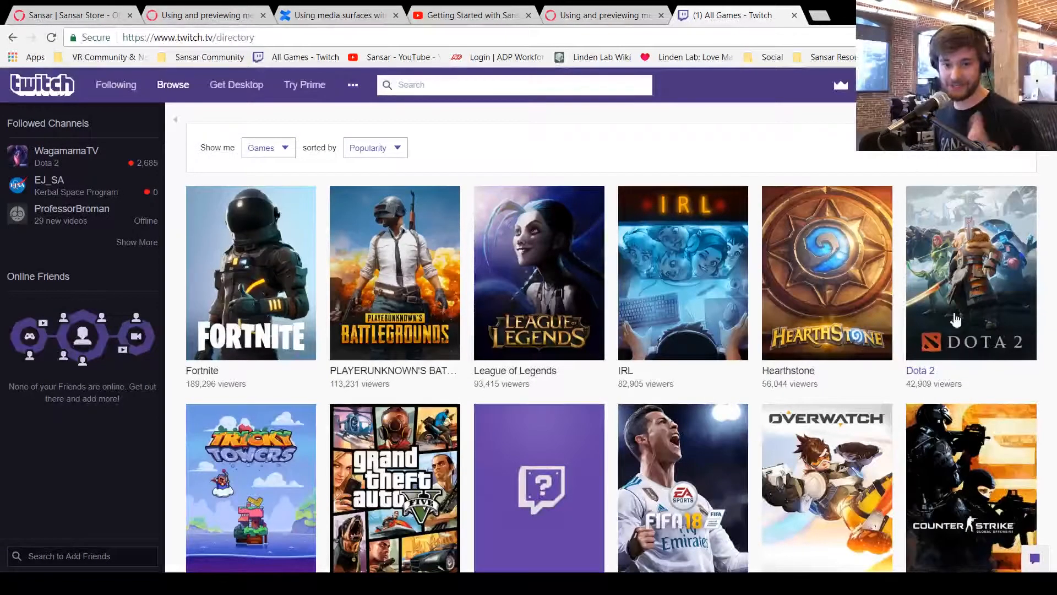
pyautogui.moveTo(936, 285)
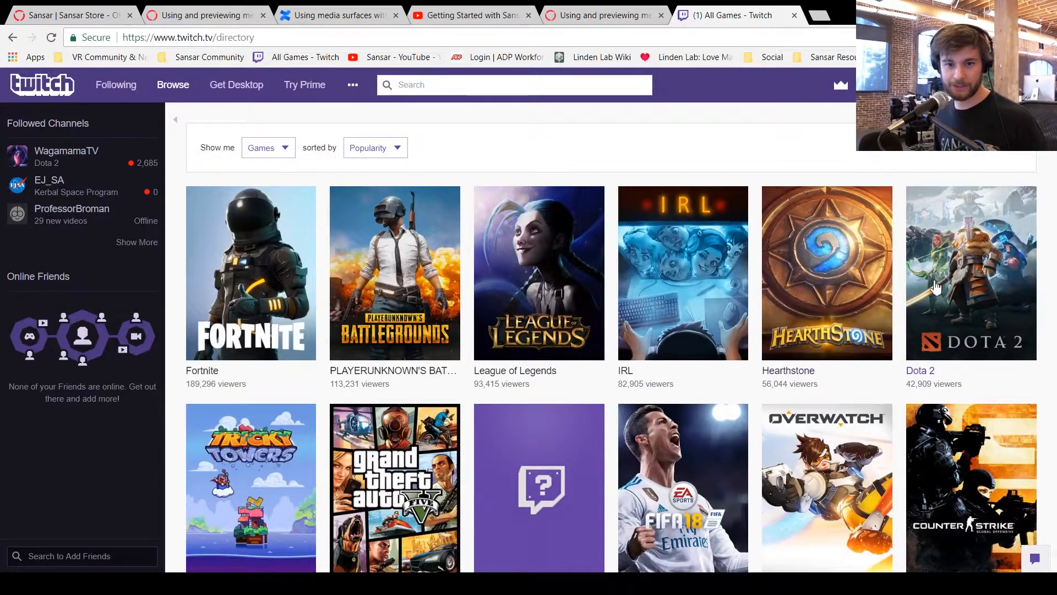
pyautogui.moveTo(416, 278)
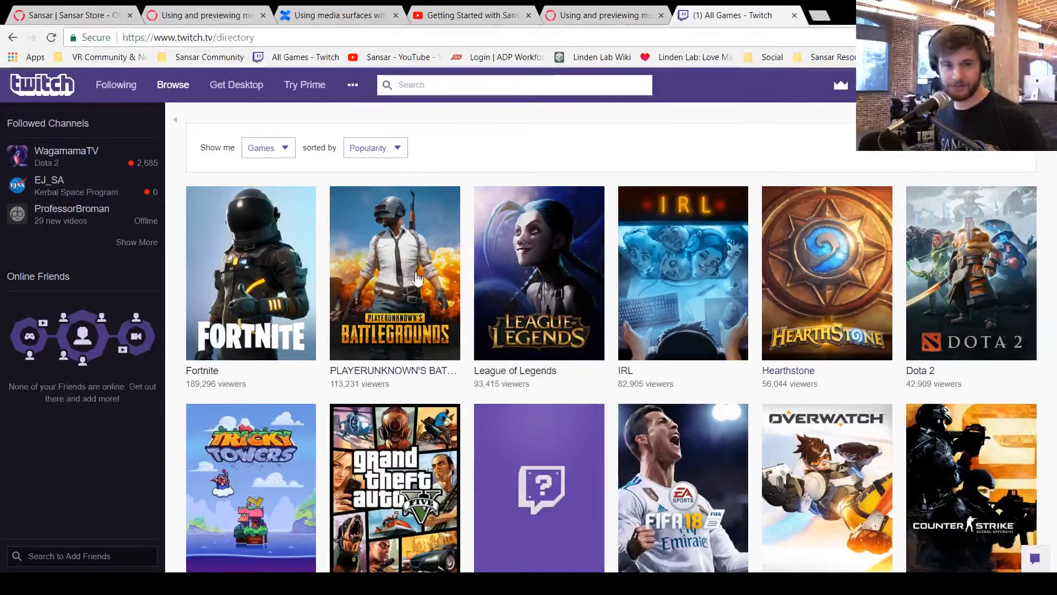
# Step: Browse the live Hearthstone channels, scrolling down the listings
pyautogui.click(826, 273)
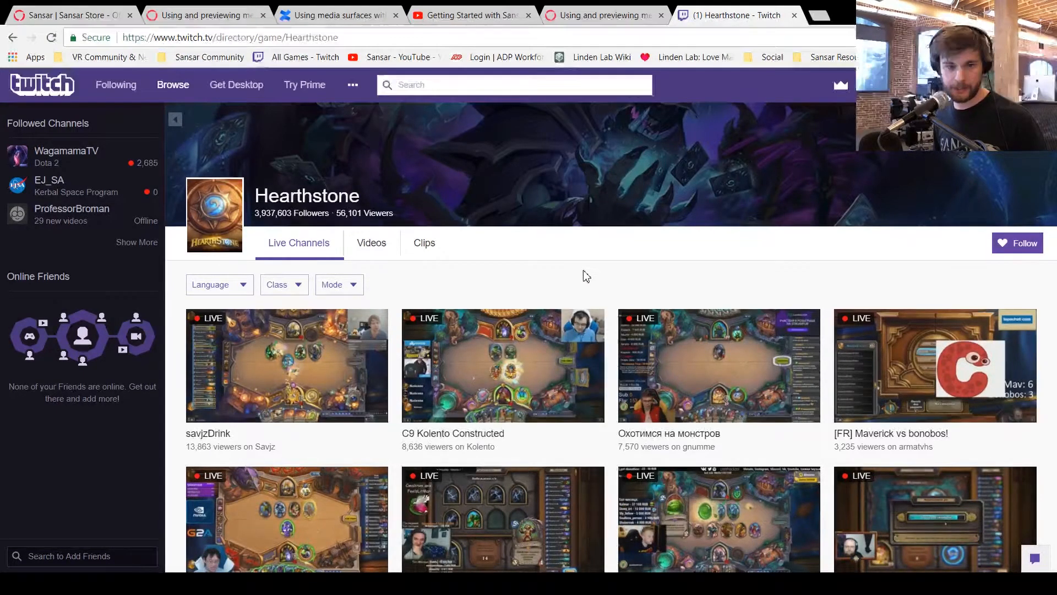
pyautogui.scroll(-3)
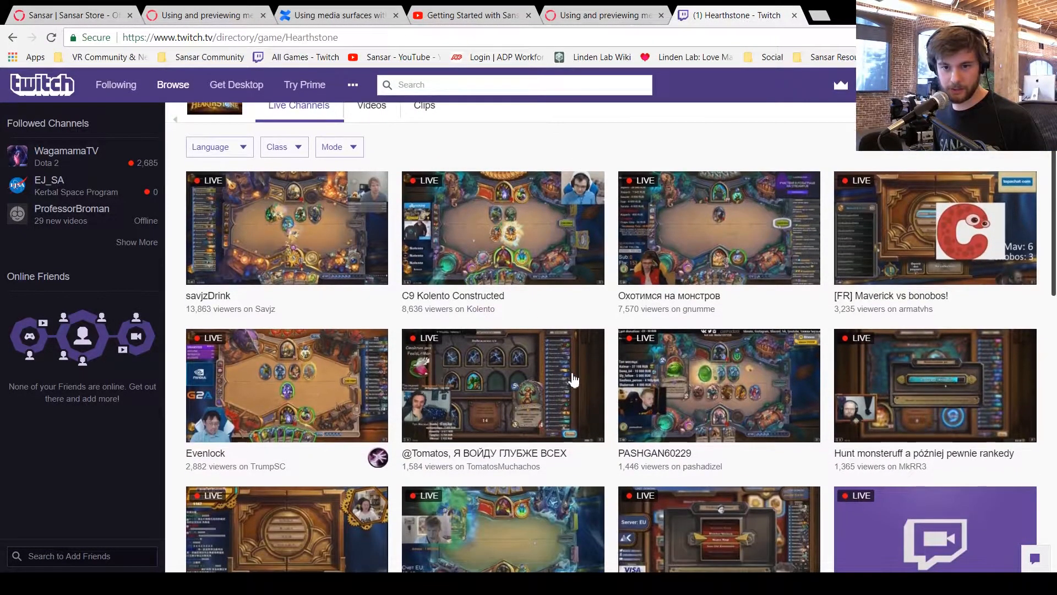
pyautogui.scroll(-3)
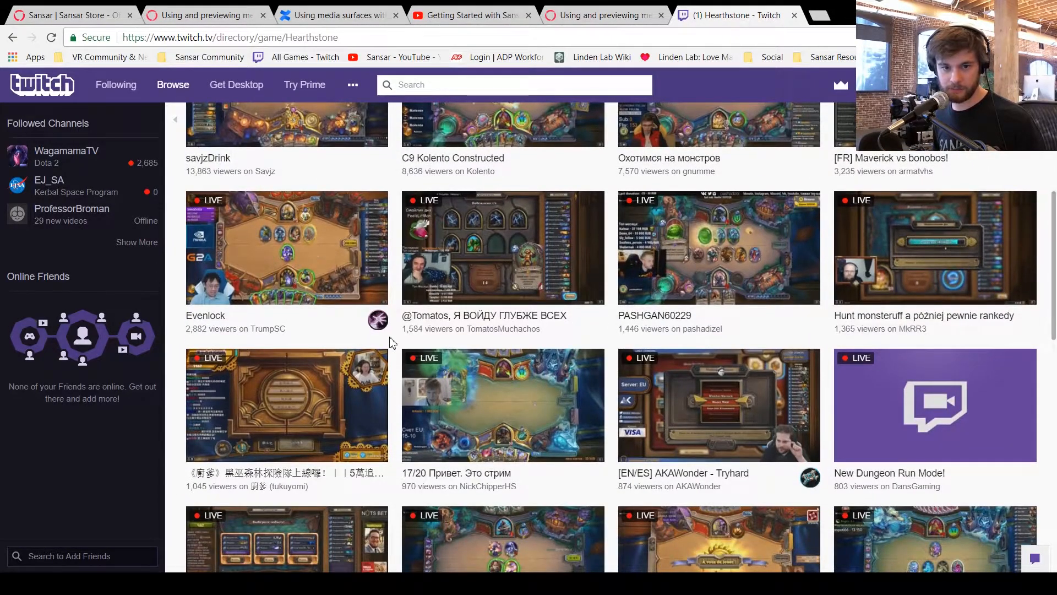
pyautogui.moveTo(268, 327)
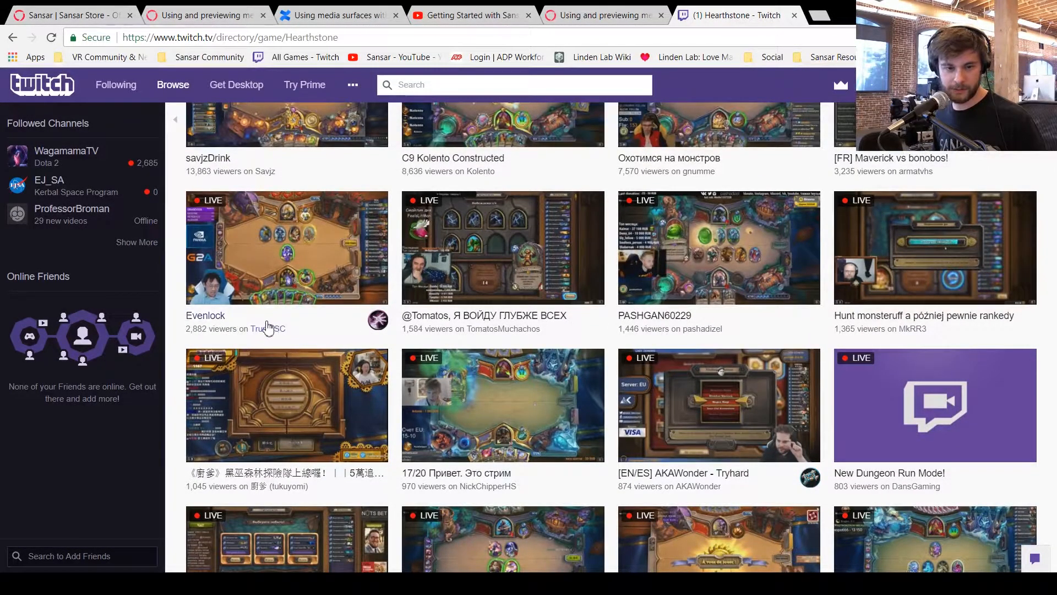
pyautogui.scroll(-3)
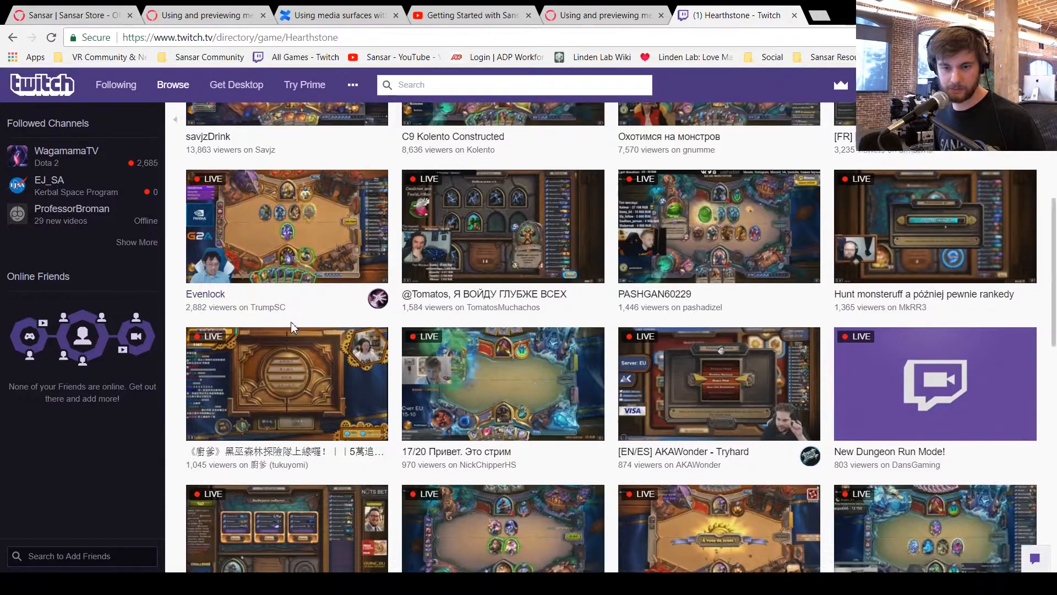
pyautogui.scroll(-3)
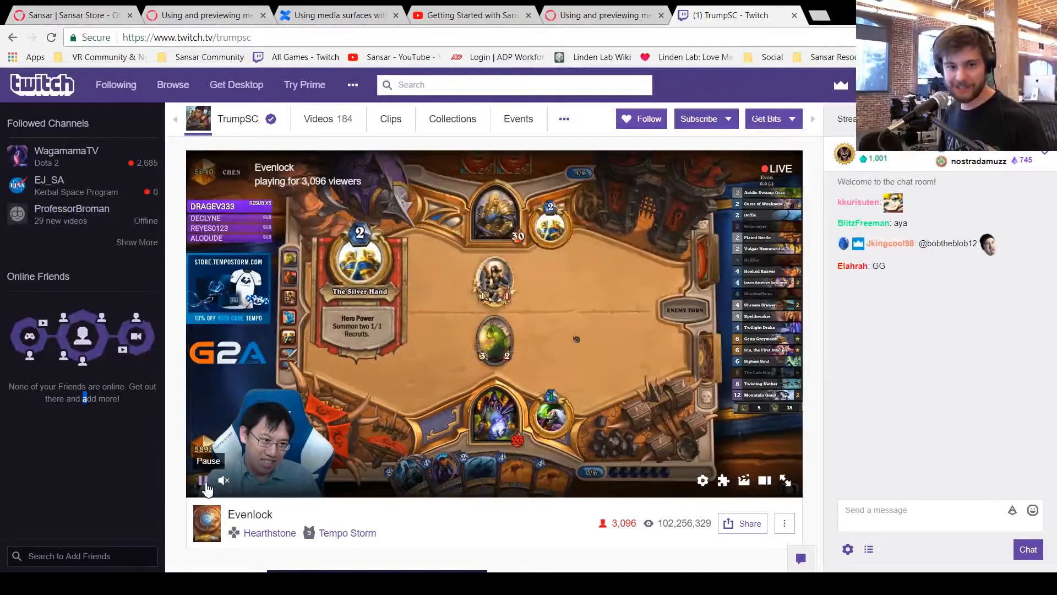
# Step: Pause the TrumpSC stream and return to the media streams help article
pyautogui.click(202, 480)
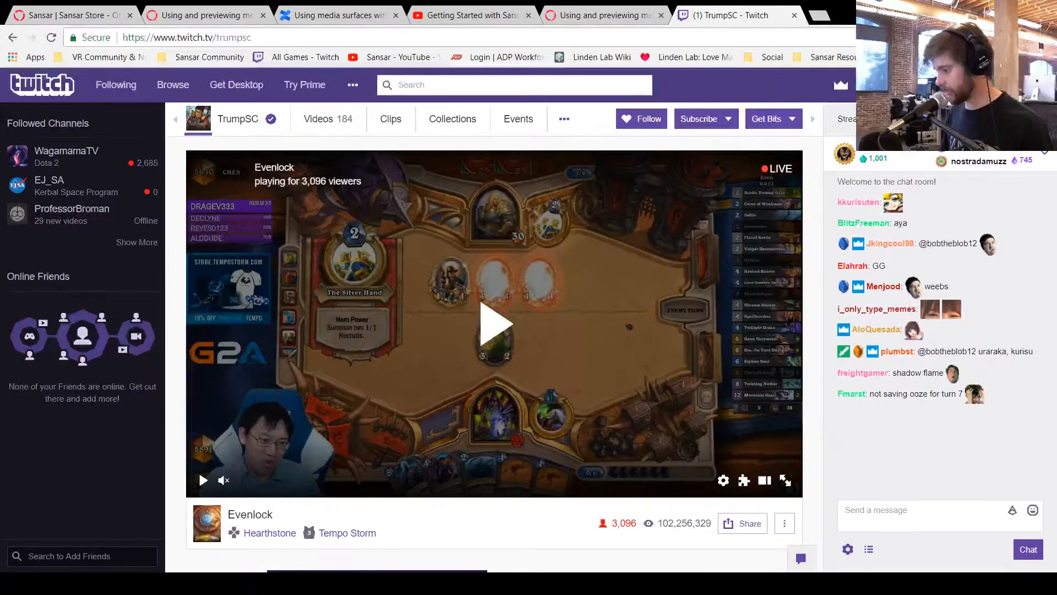
pyautogui.click(600, 14)
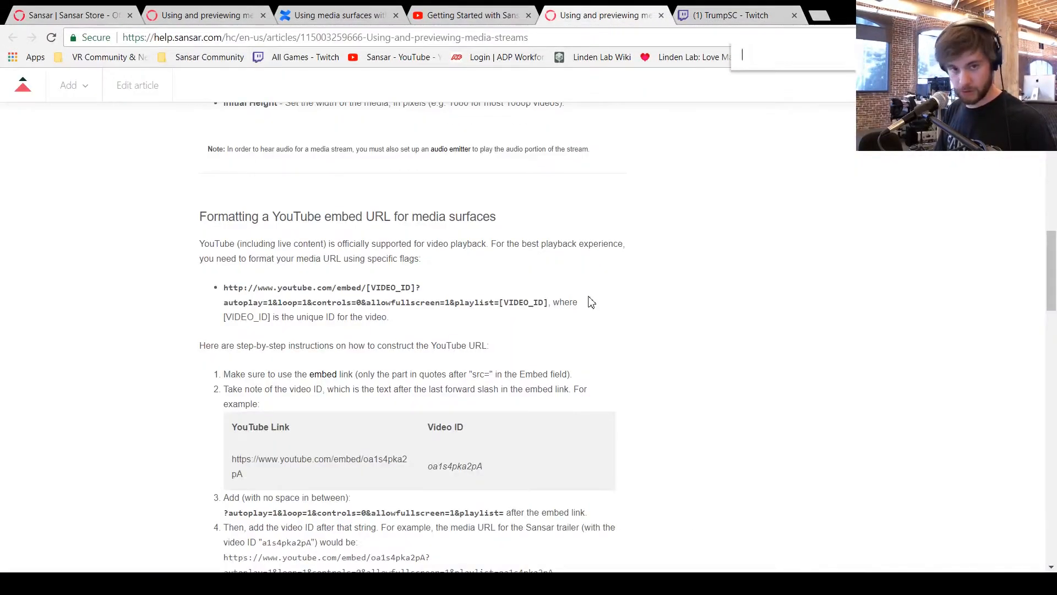
# Step: Find 'twitch' on the help article page
pyautogui.write('twitch')
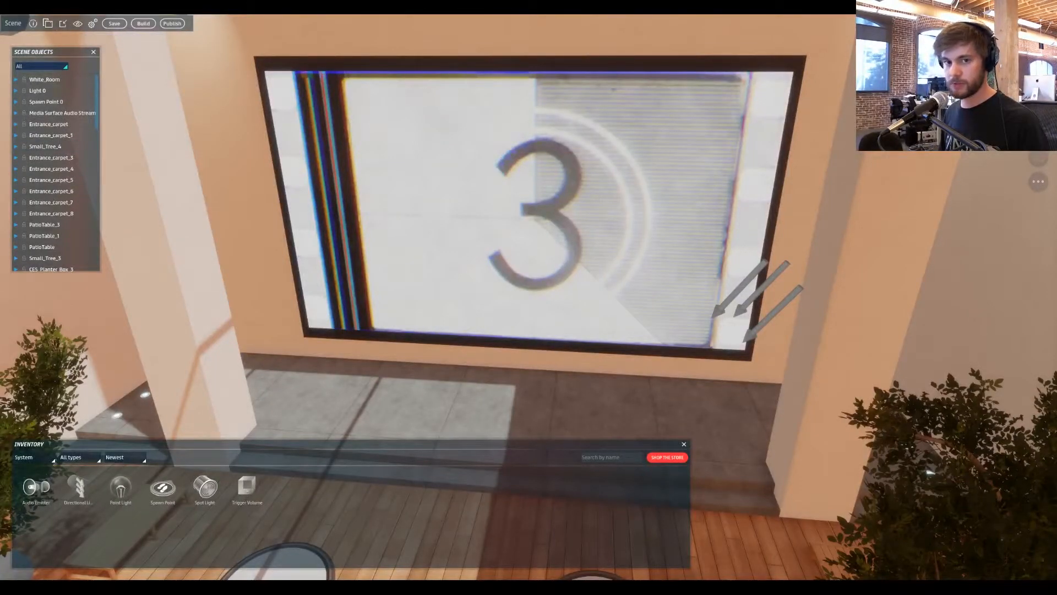
# Step: Open the scene settings, then look up 'trumpsc' for the Twitch URL format
pyautogui.click(47, 23)
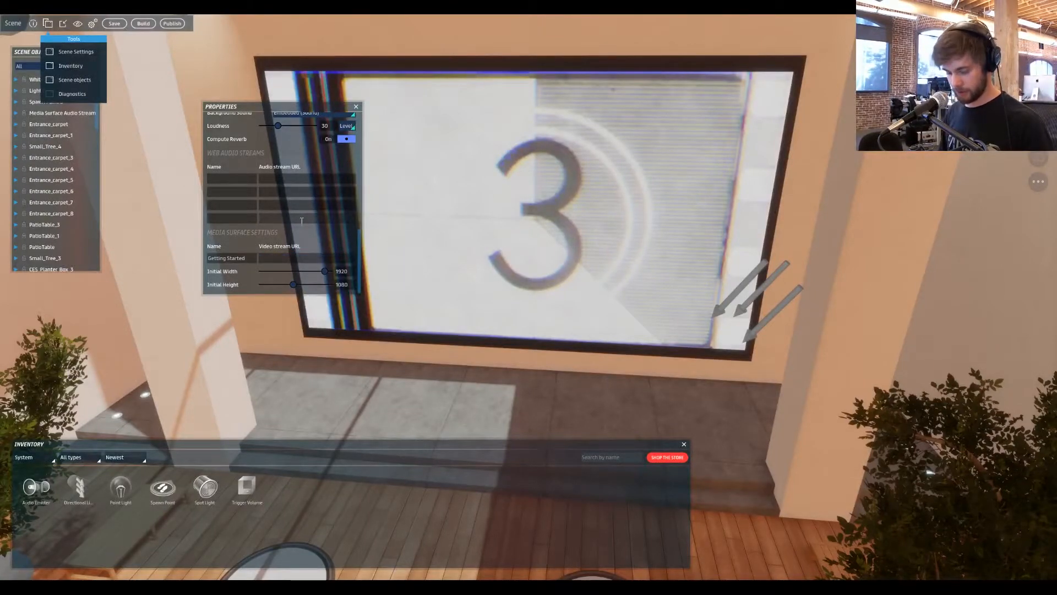
pyautogui.write('trumpsc')
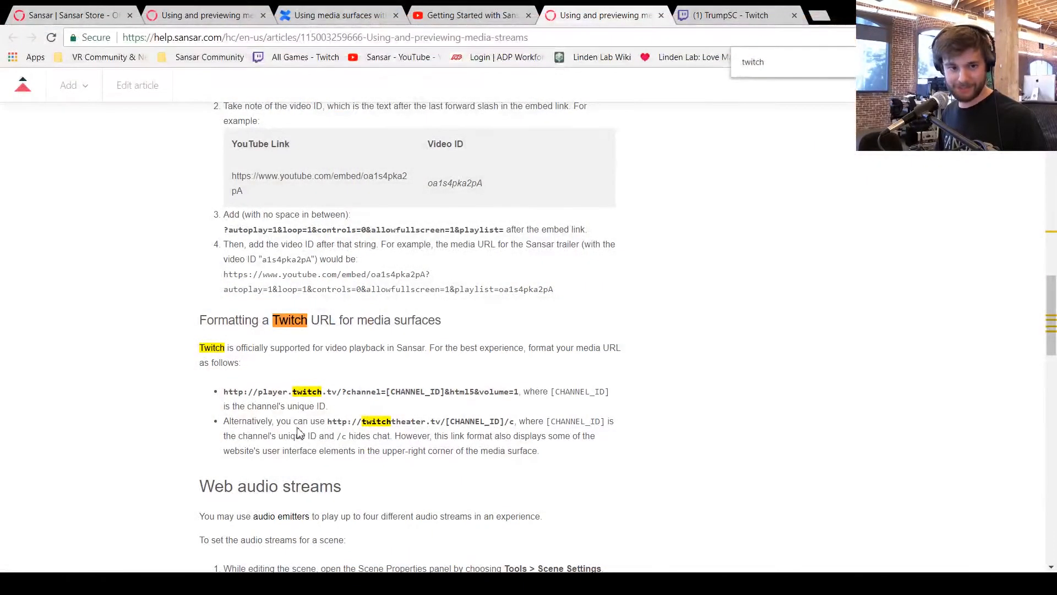
# Step: Select the player.twitch.tv channel URL template in the help article
pyautogui.moveTo(224, 391); pyautogui.dragTo(521, 391)
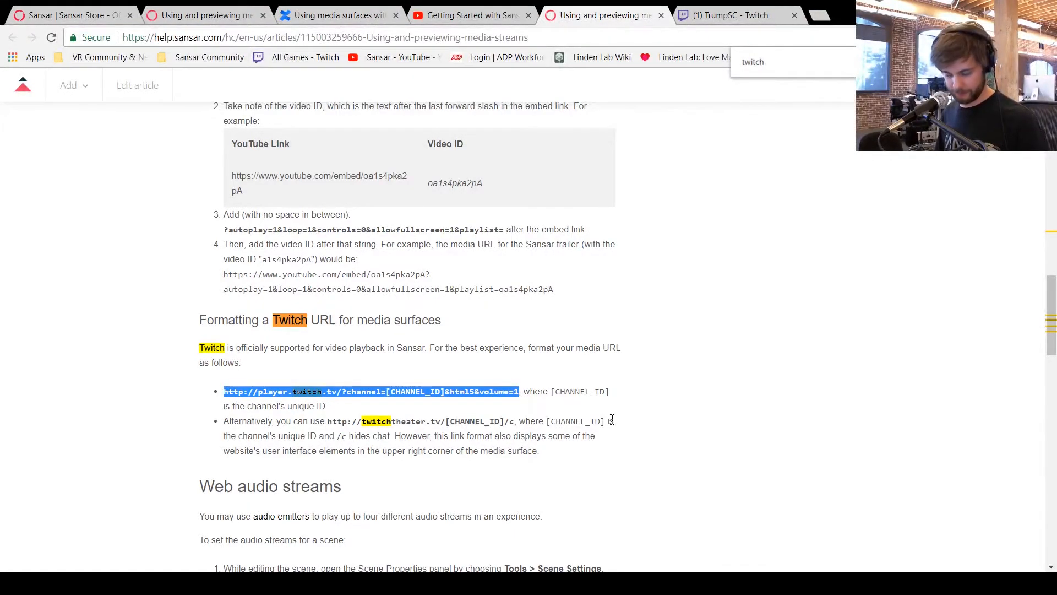
pyautogui.click(610, 416)
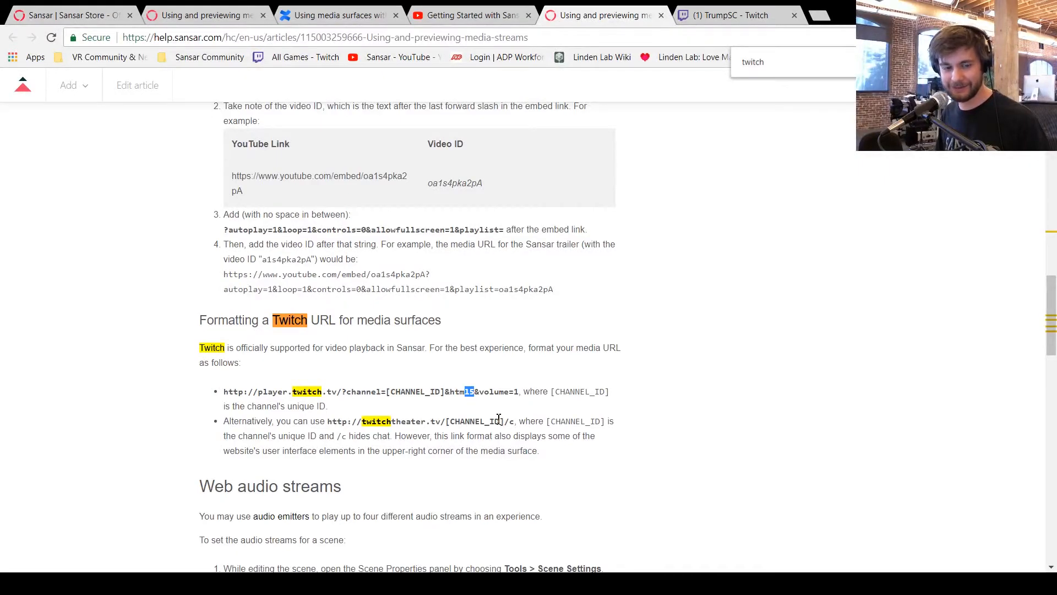
pyautogui.moveTo(435, 407)
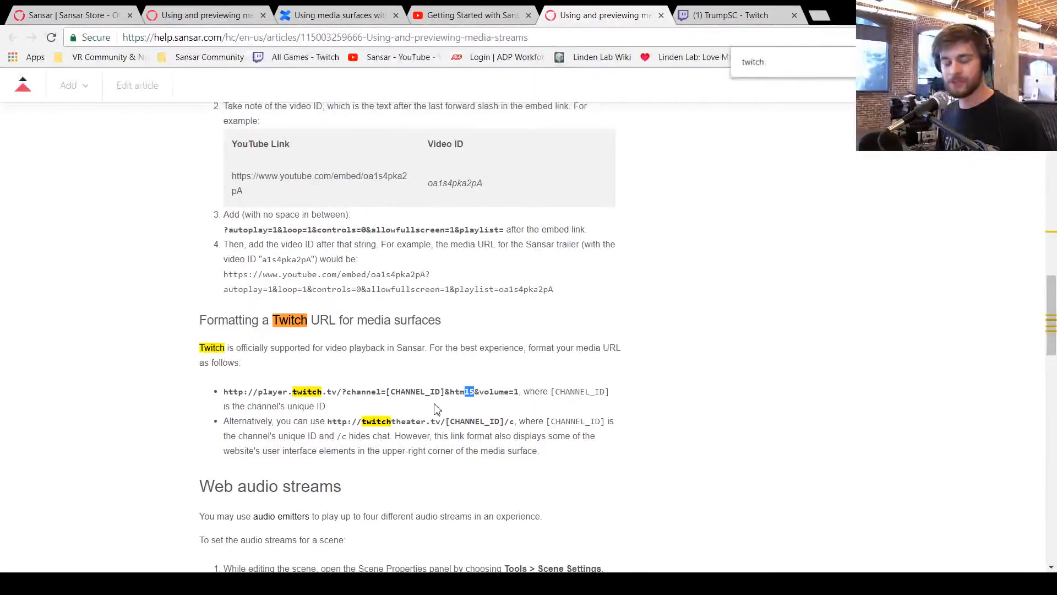
pyautogui.moveTo(328, 450)
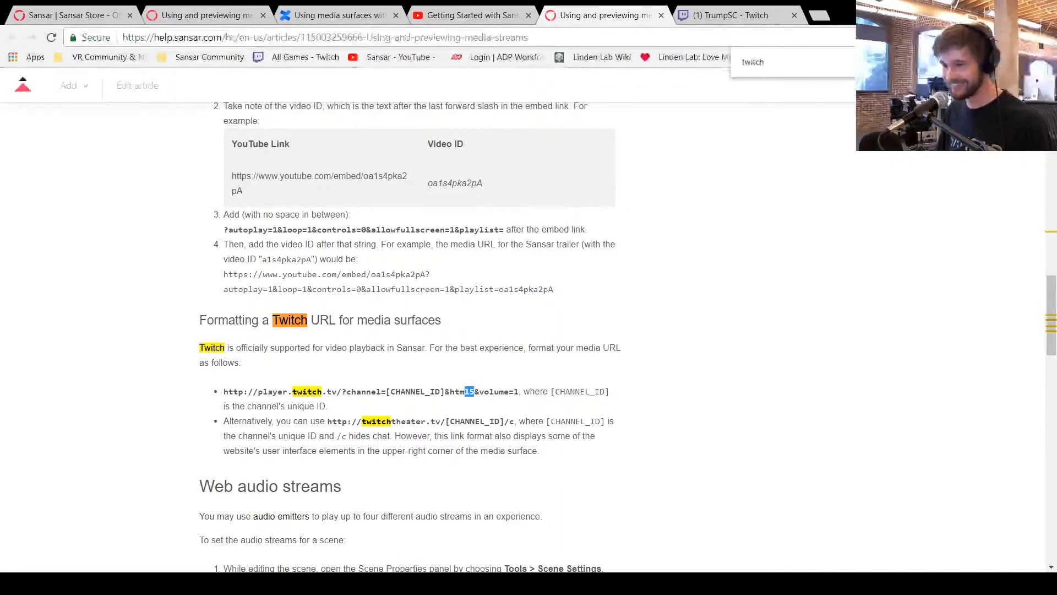
pyautogui.moveTo(771, 387)
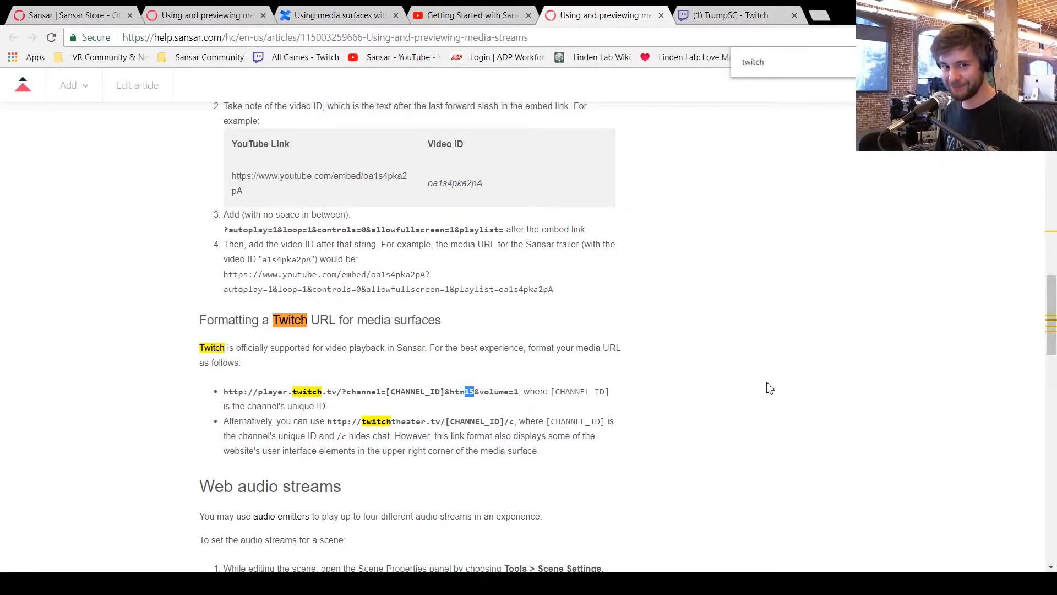
pyautogui.moveTo(461, 474)
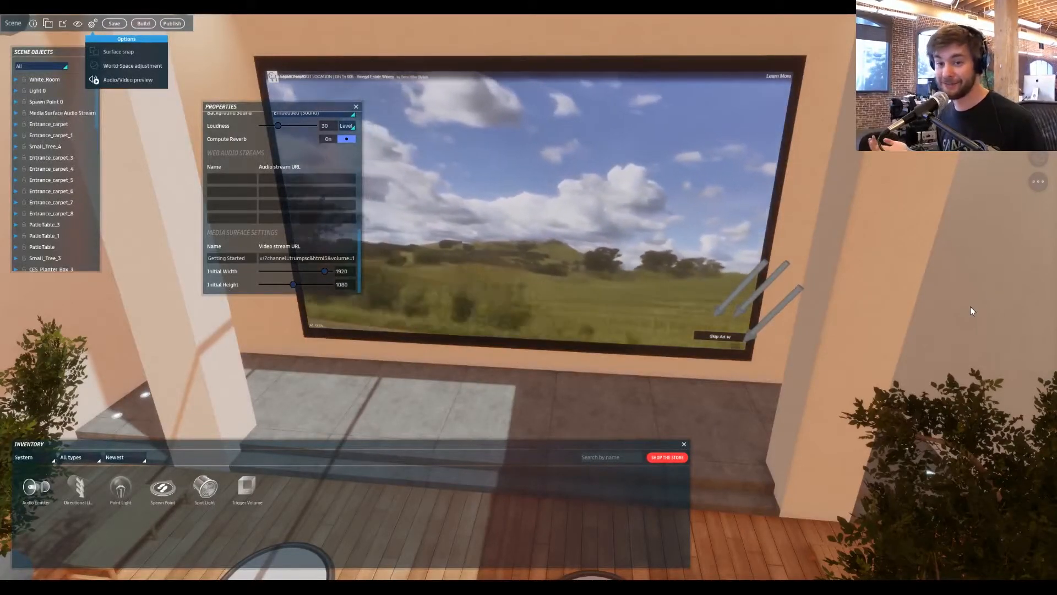
pyautogui.moveTo(986, 308)
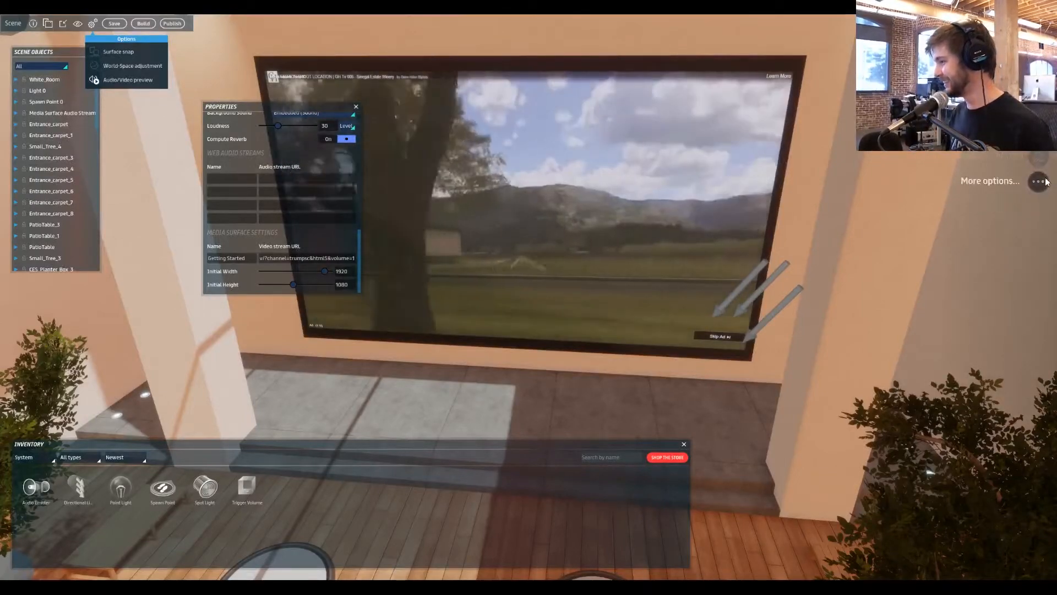
# Step: Set Media Graphics Mode to Low (compositing) in Settings and save
pyautogui.click(1039, 180)
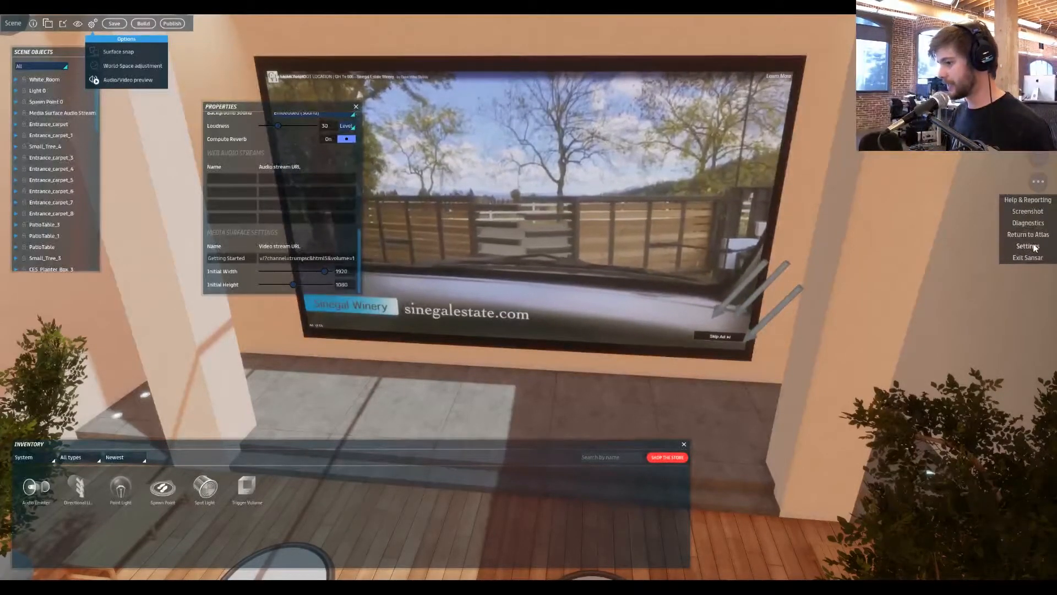
pyautogui.click(1027, 246)
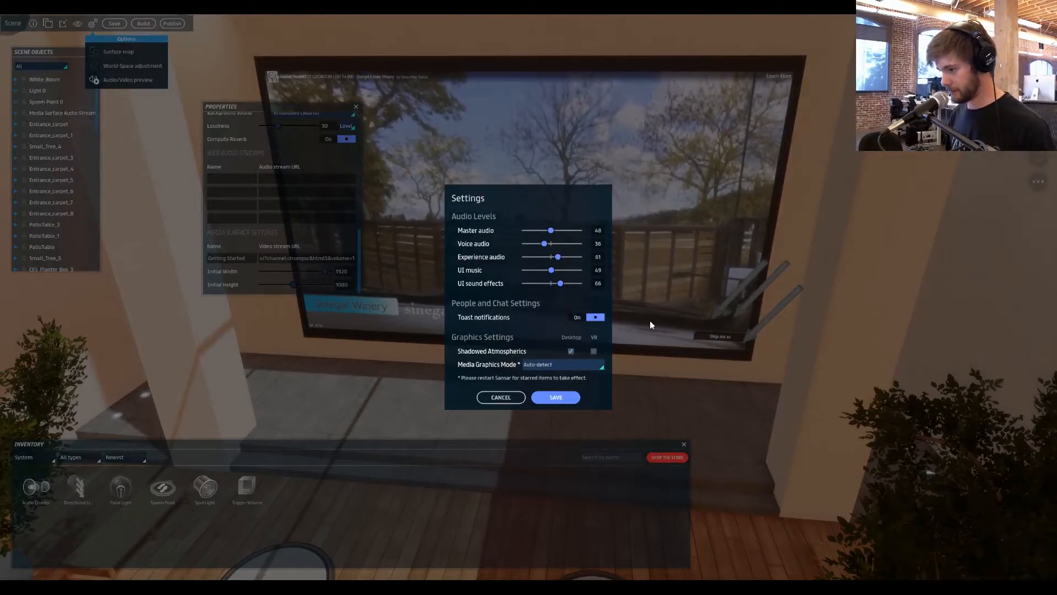
pyautogui.click(562, 364)
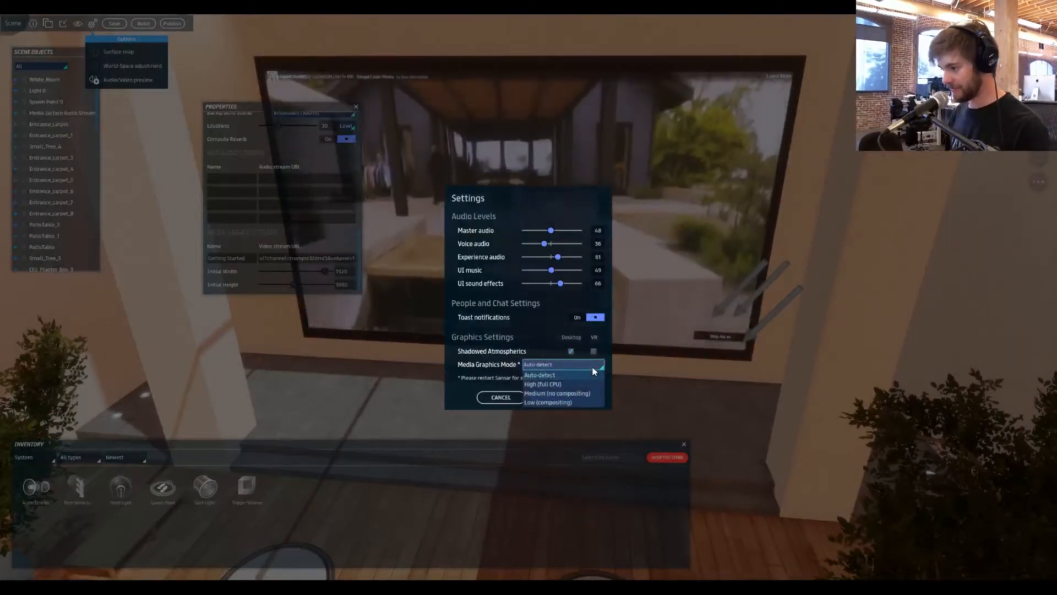
pyautogui.click(549, 402)
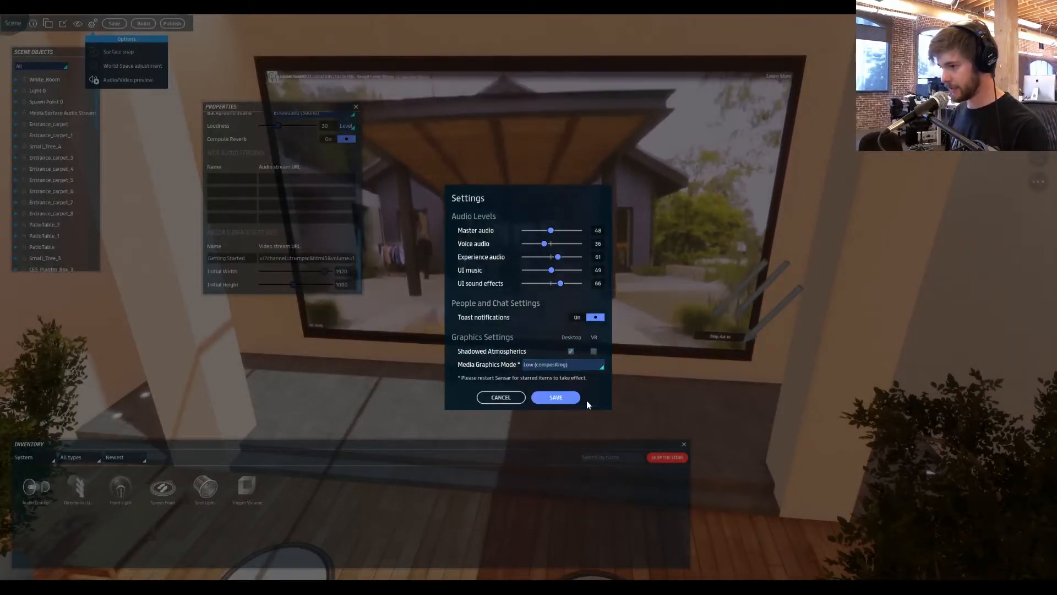
pyautogui.click(555, 396)
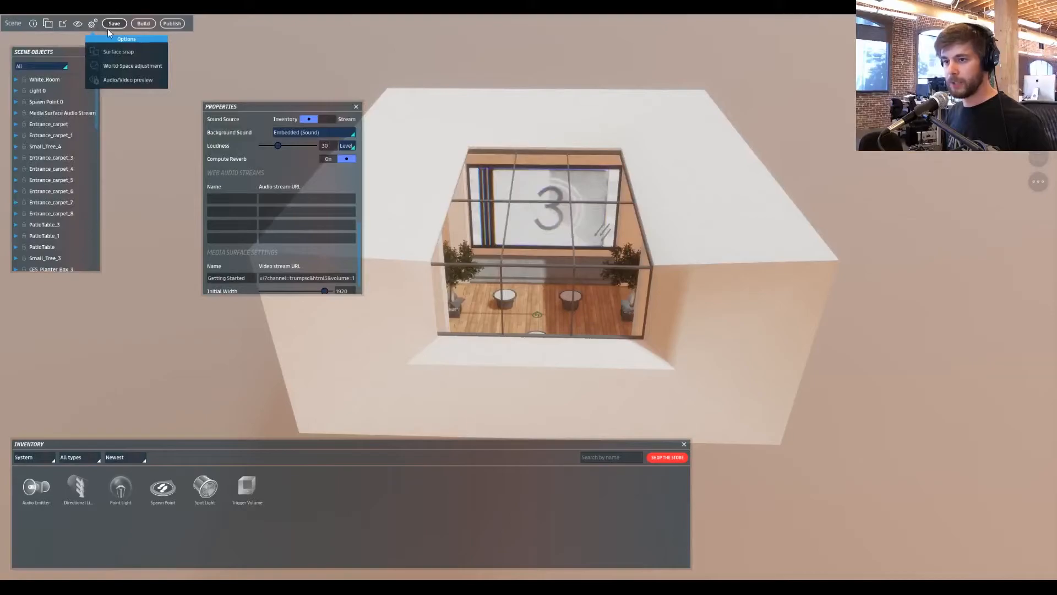
# Step: Open Scene Settings from Tools and list the available skyboxes
pyautogui.click(47, 23)
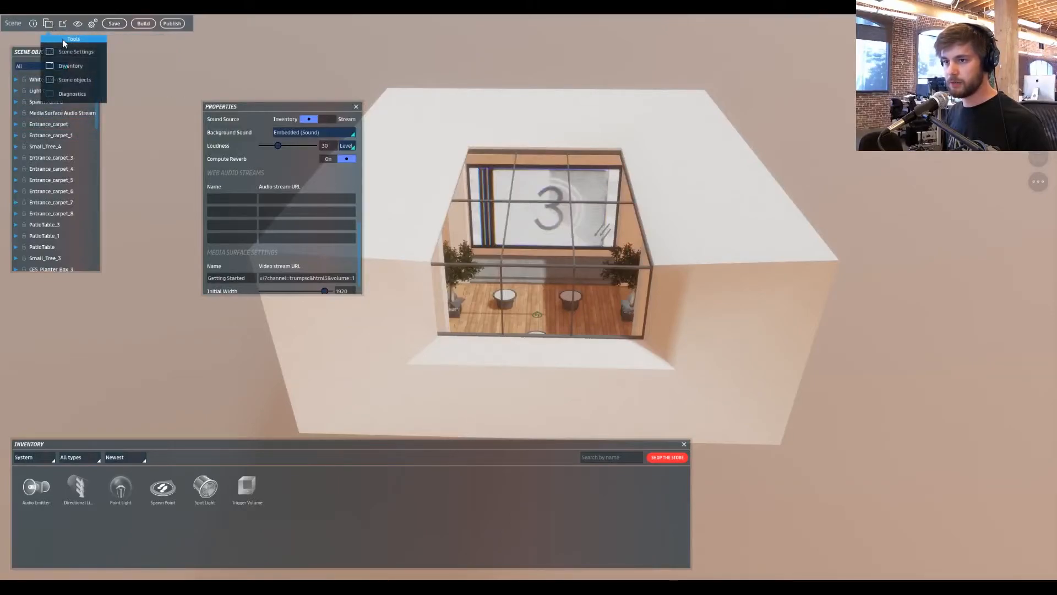
pyautogui.click(355, 107)
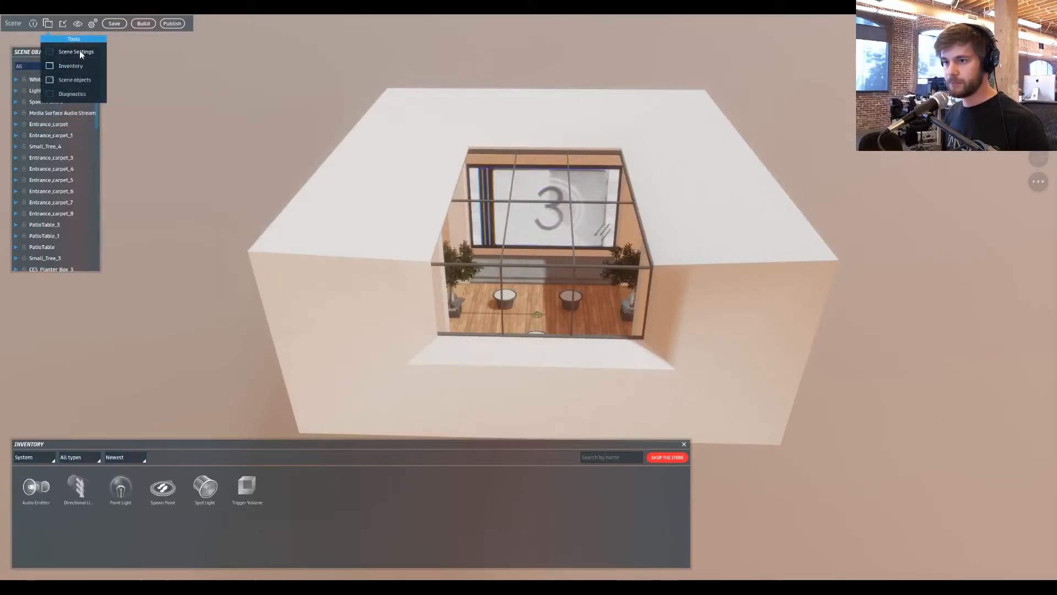
pyautogui.click(76, 52)
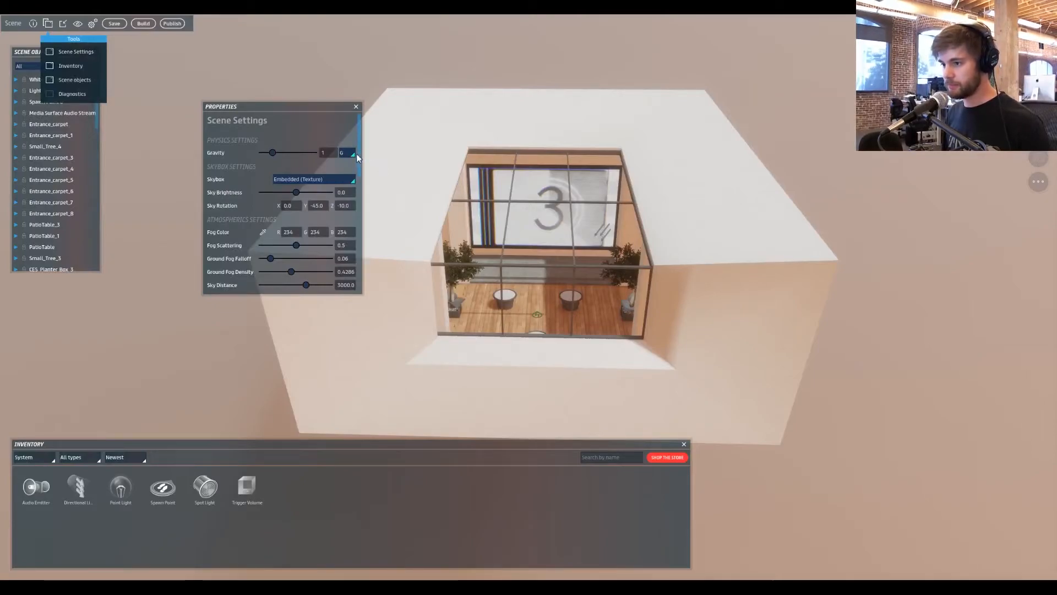
pyautogui.scroll(-3)
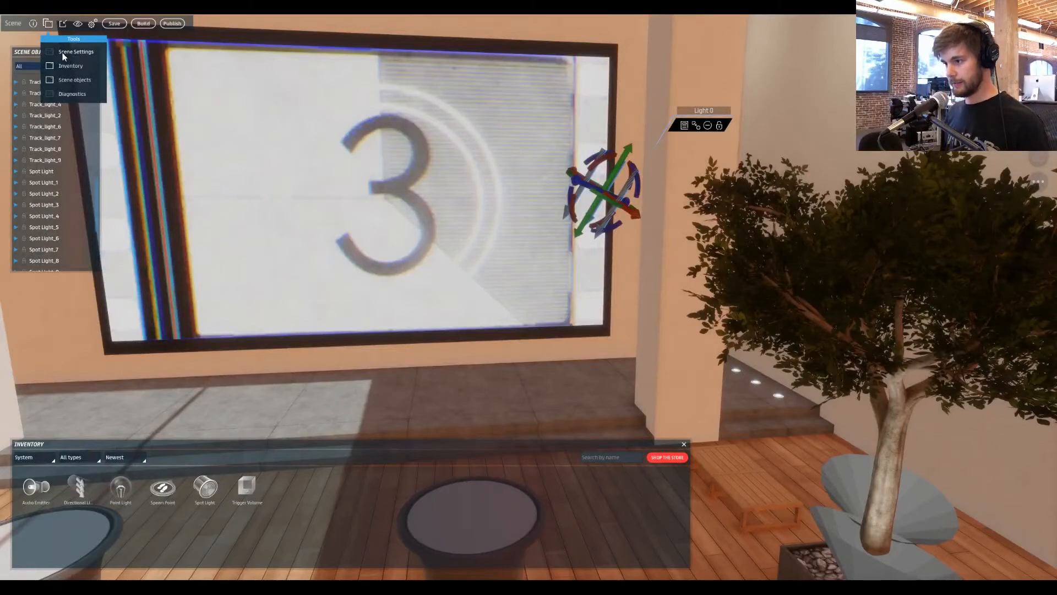
pyautogui.click(76, 52)
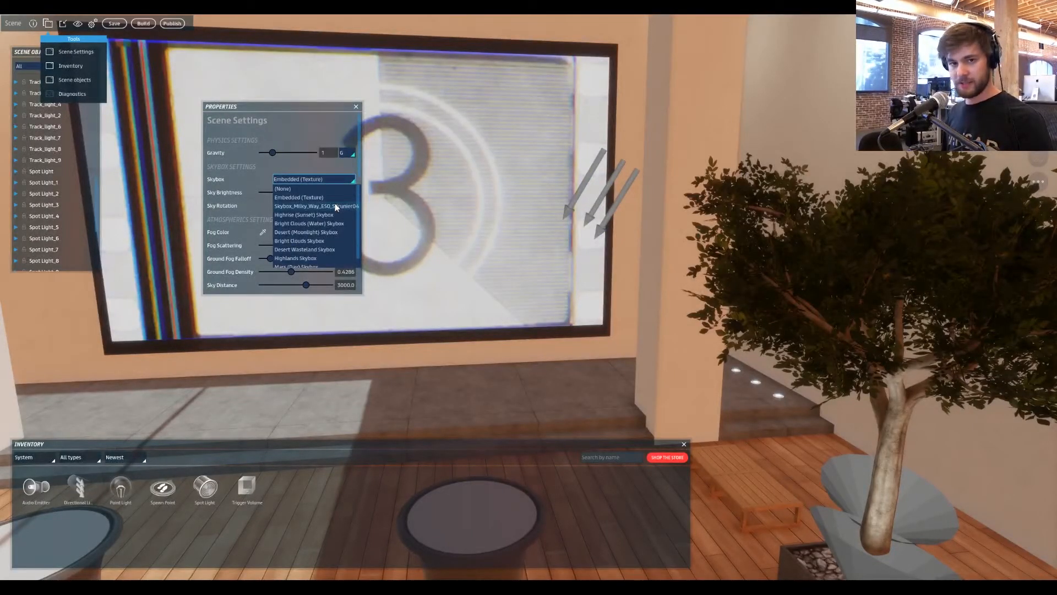
# Step: Try the Milky Way skybox, then switch the scene to the Highlands Skybox
pyautogui.click(315, 206)
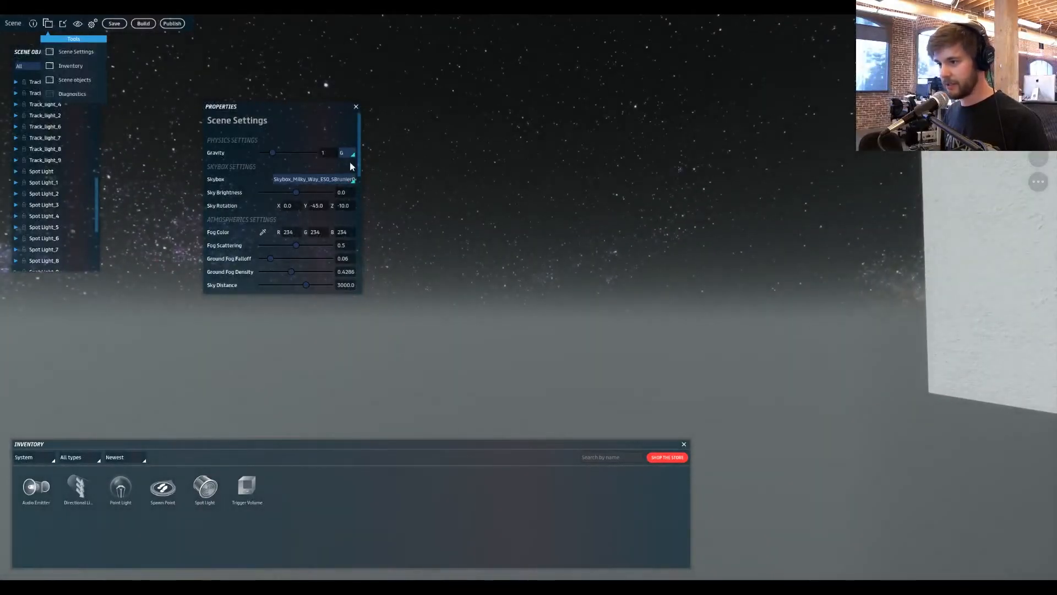
pyautogui.scroll(-3)
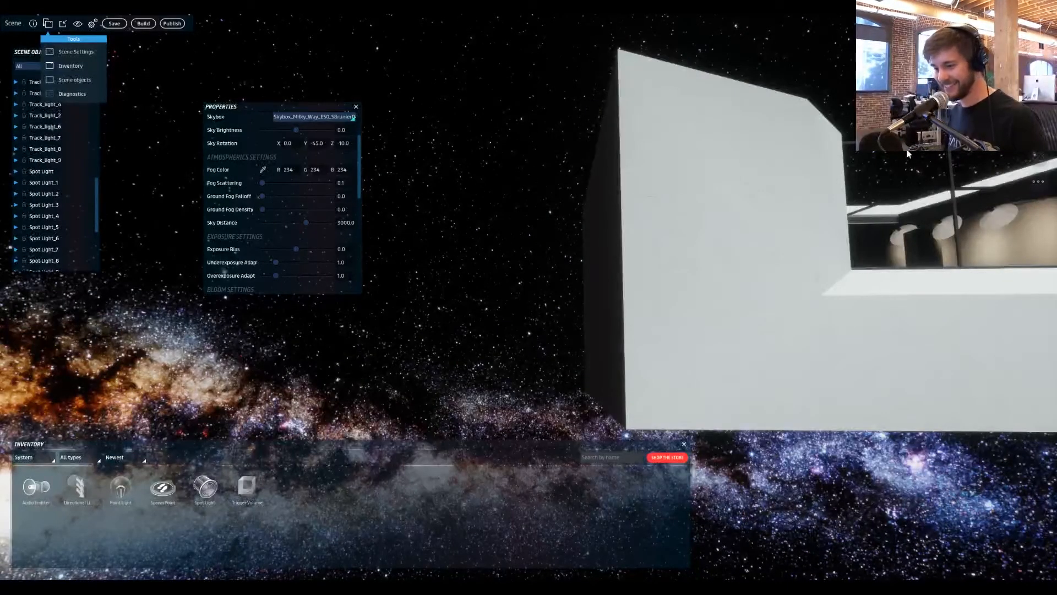
pyautogui.moveTo(719, 238)
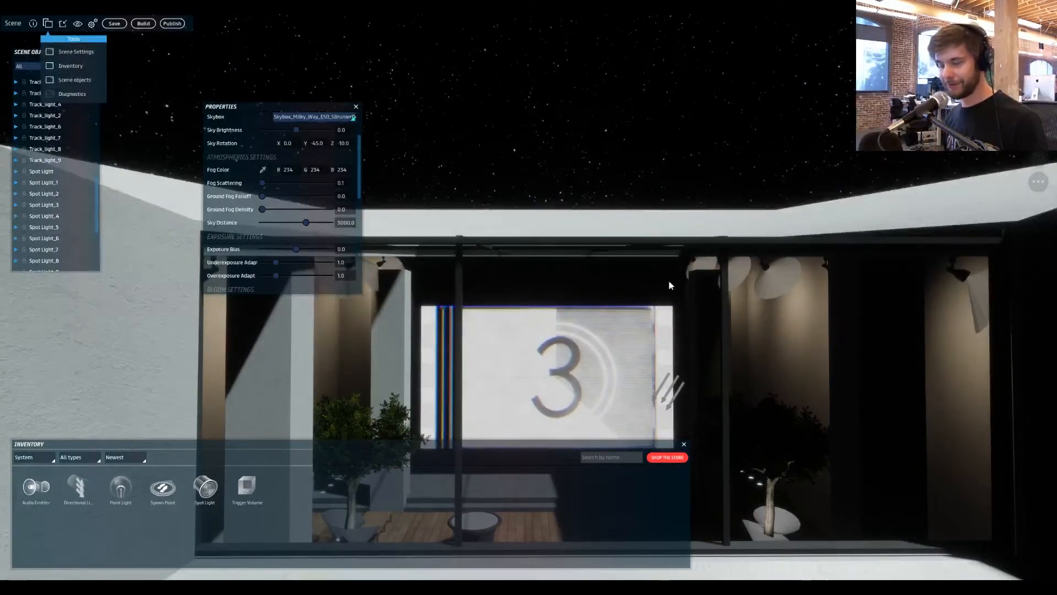
pyautogui.click(314, 178)
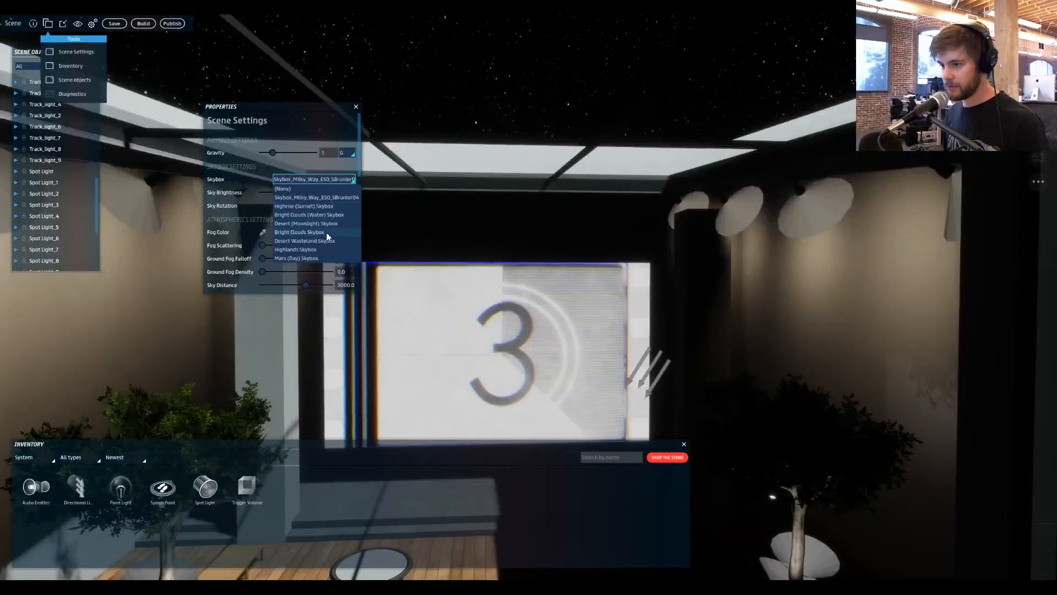
pyautogui.click(295, 249)
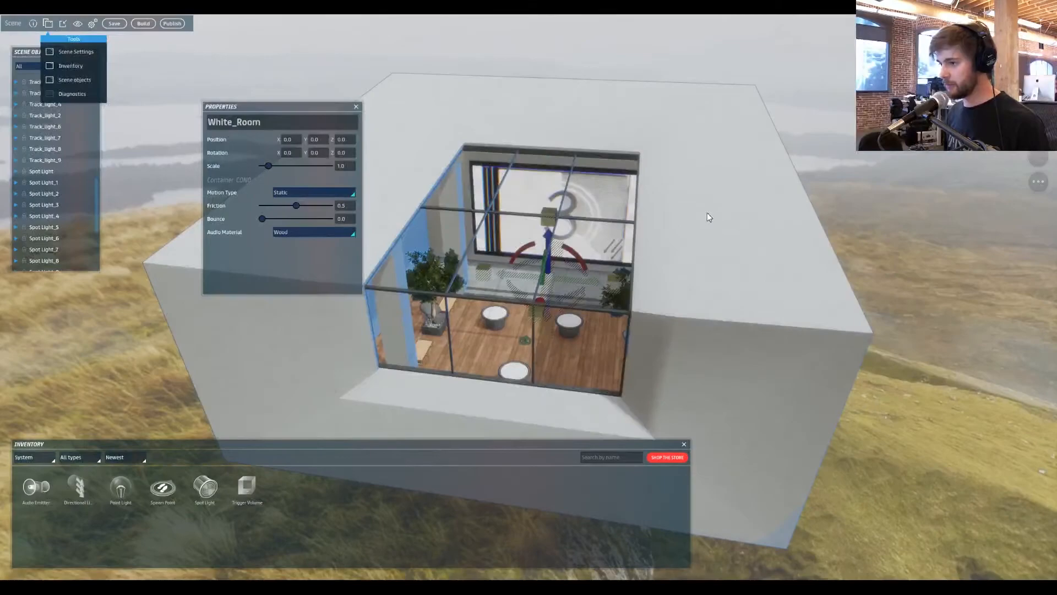
pyautogui.moveTo(890, 254)
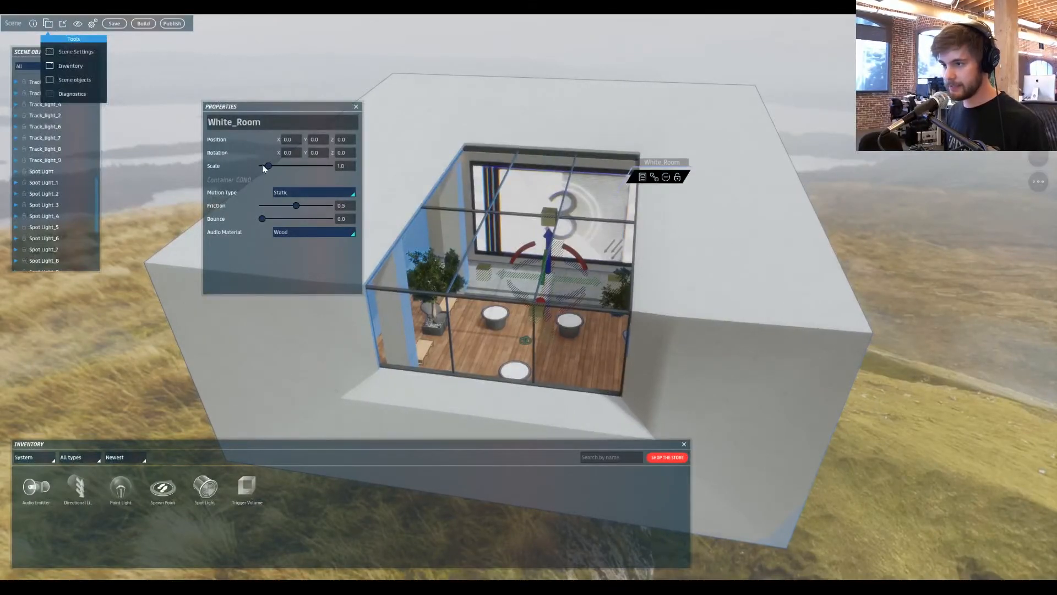
# Step: Drag the White_Room Scale slider up past 5.5, settling at about 4.16
pyautogui.moveTo(268, 166); pyautogui.dragTo(277, 167)
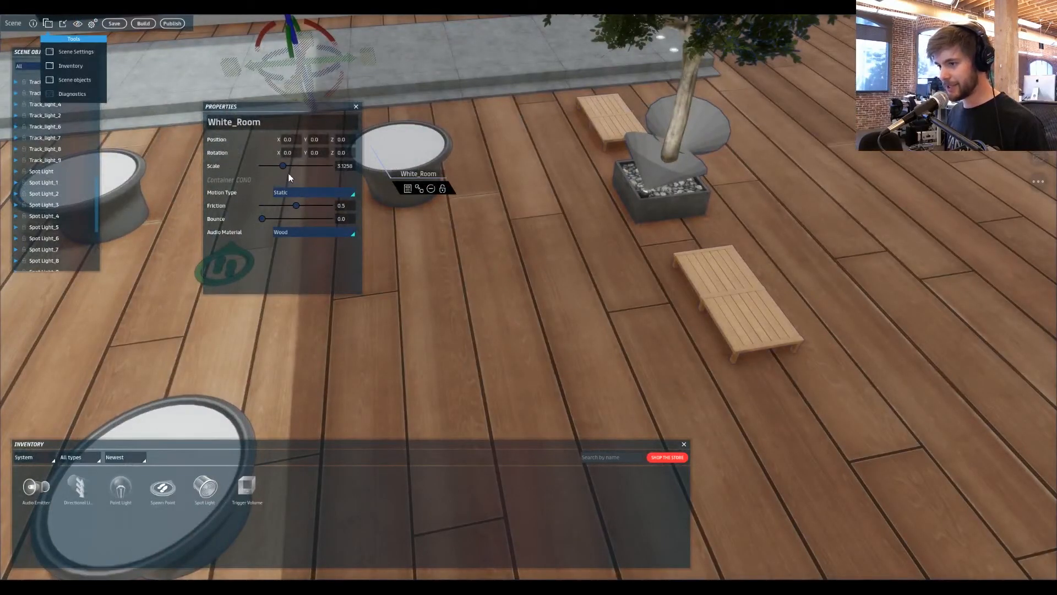
pyautogui.moveTo(283, 166); pyautogui.dragTo(299, 167)
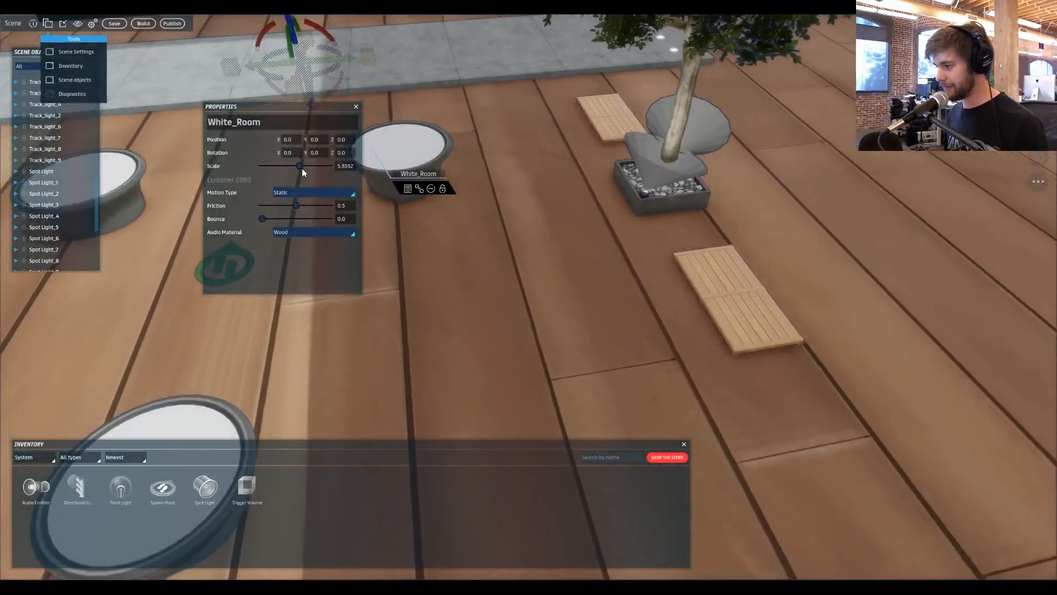
pyautogui.moveTo(299, 166); pyautogui.dragTo(289, 166)
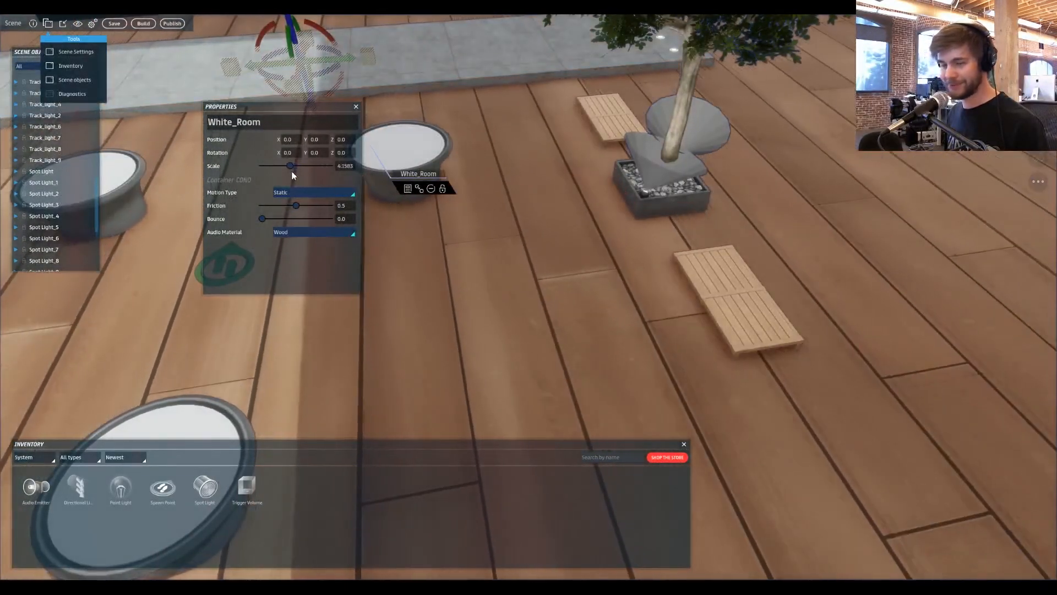